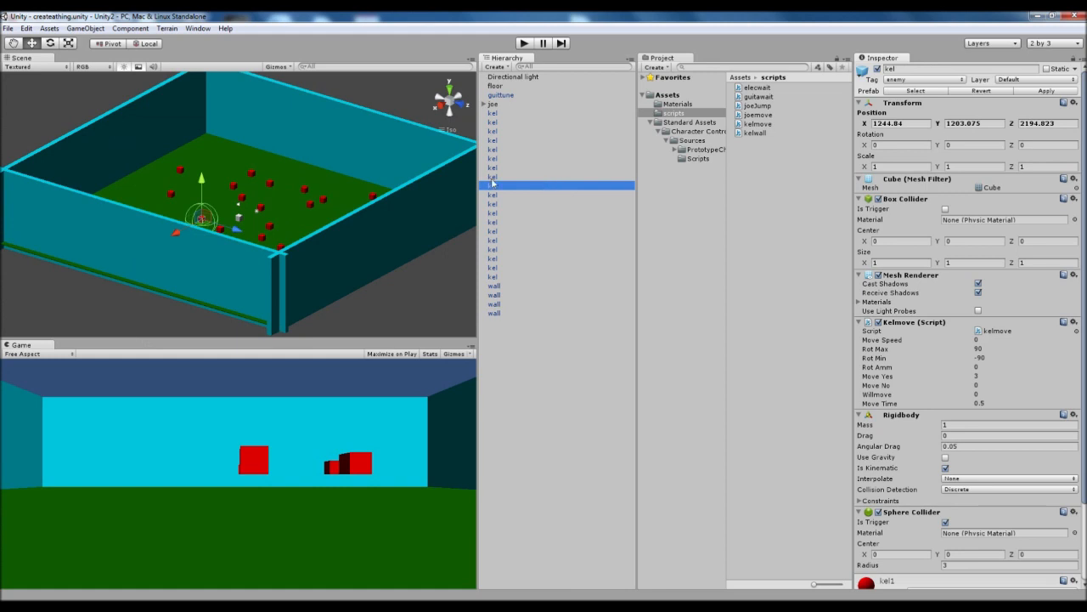
{"action": "mouse_move", "coordinate": [347, 184]}
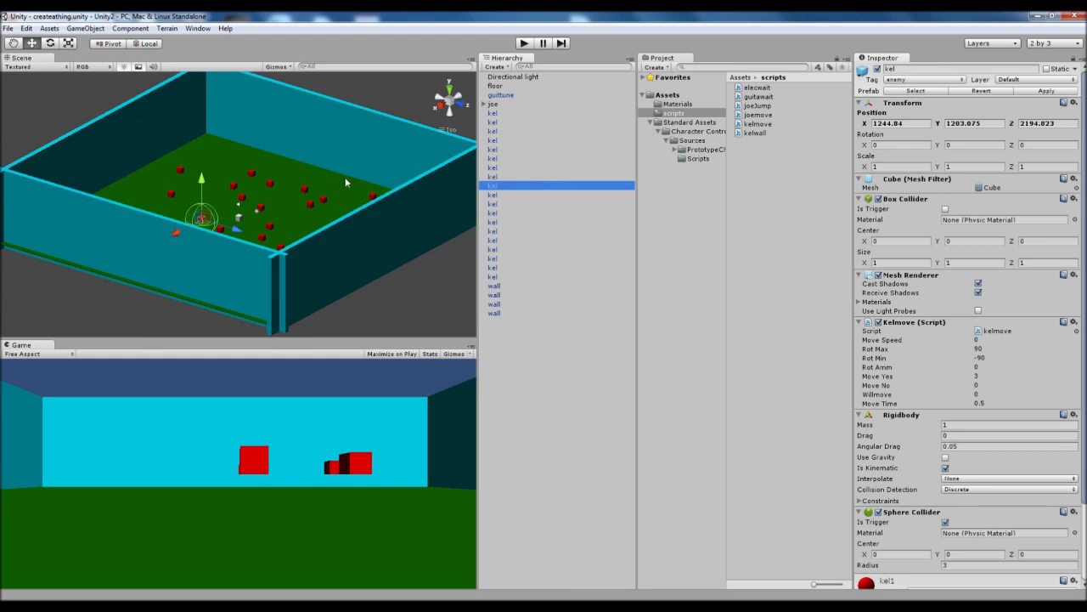
{"action": "mouse_move", "coordinate": [401, 175]}
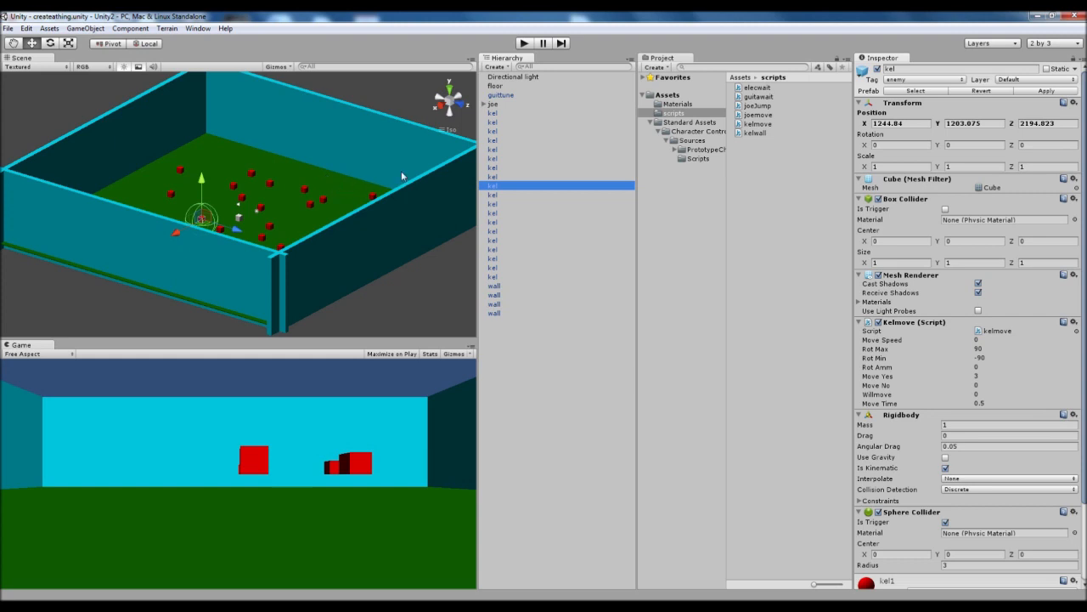
{"action": "mouse_move", "coordinate": [308, 160]}
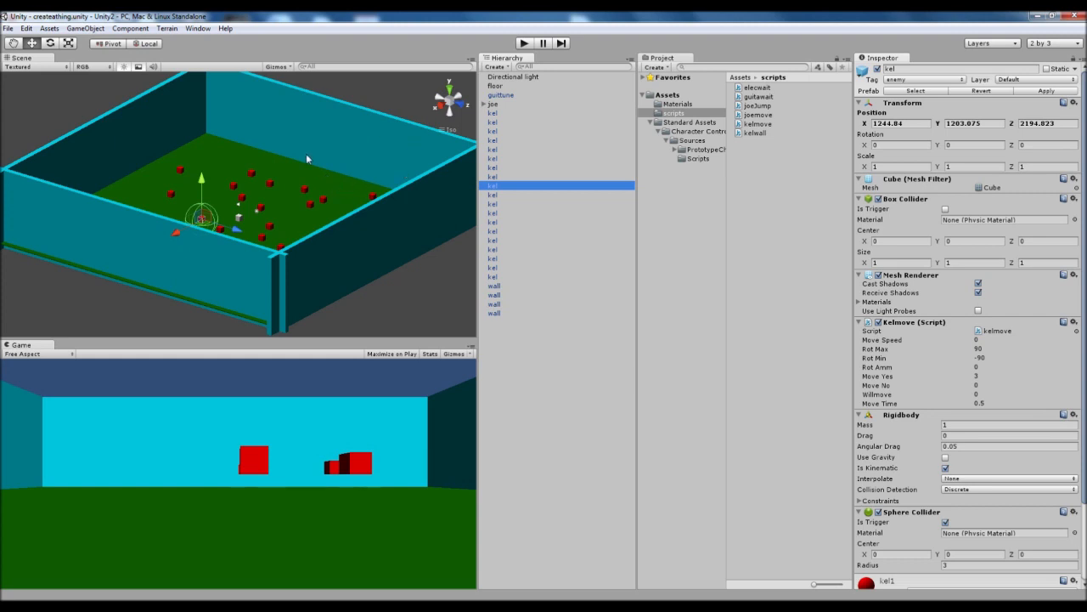
{"action": "mouse_move", "coordinate": [408, 213]}
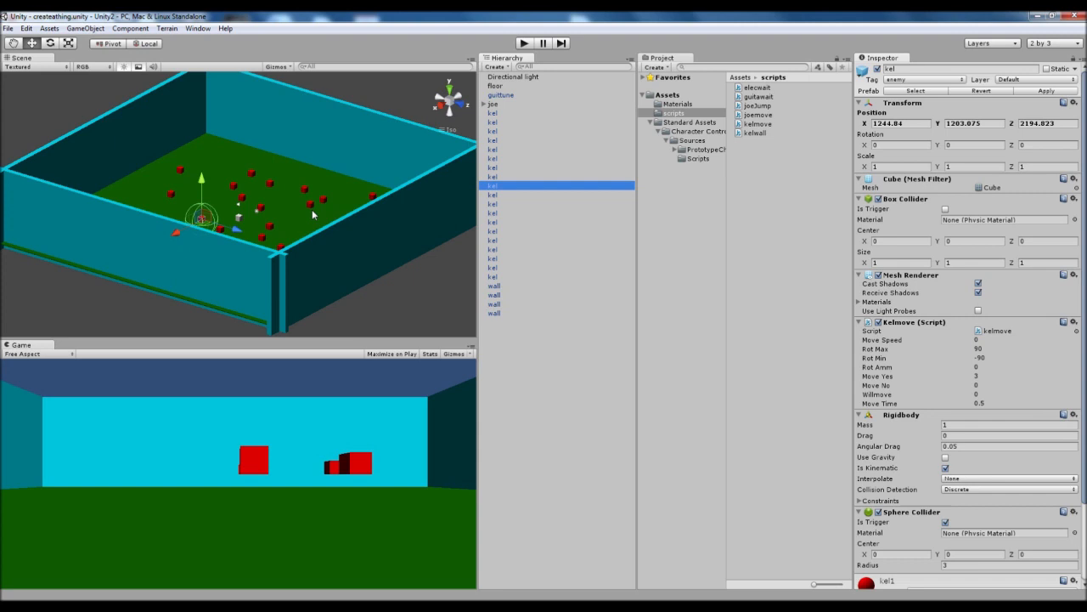
{"action": "mouse_move", "coordinate": [531, 131]}
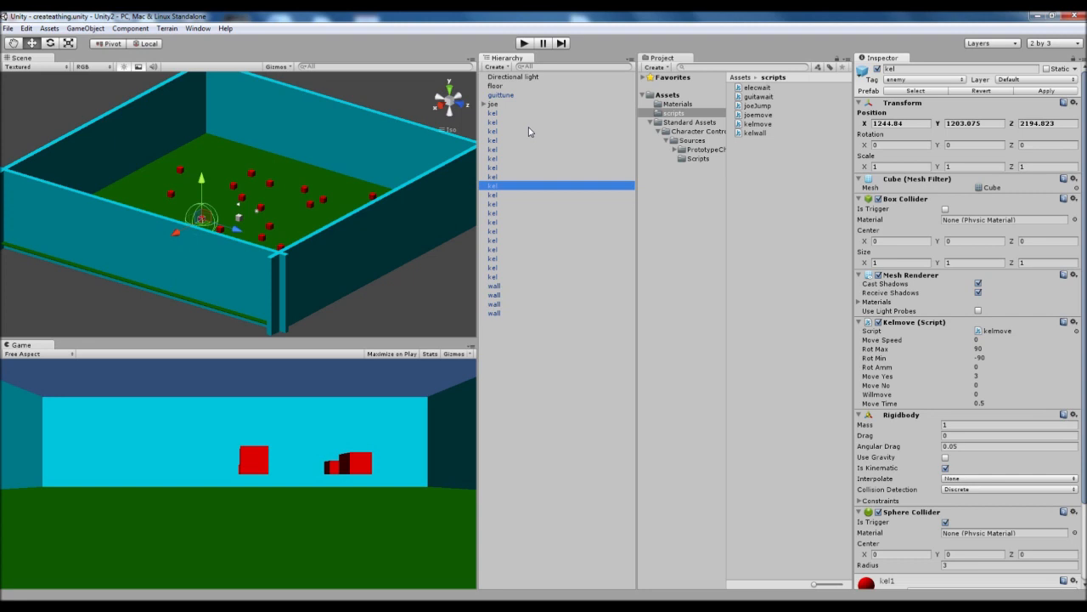
{"action": "mouse_move", "coordinate": [499, 337]}
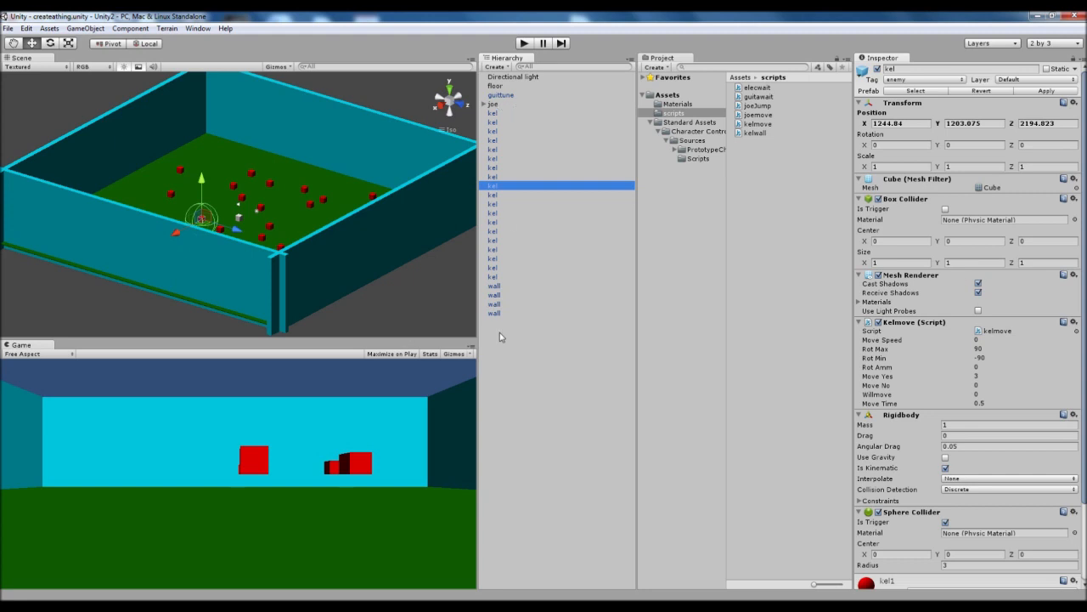
{"action": "mouse_move", "coordinate": [517, 92]}
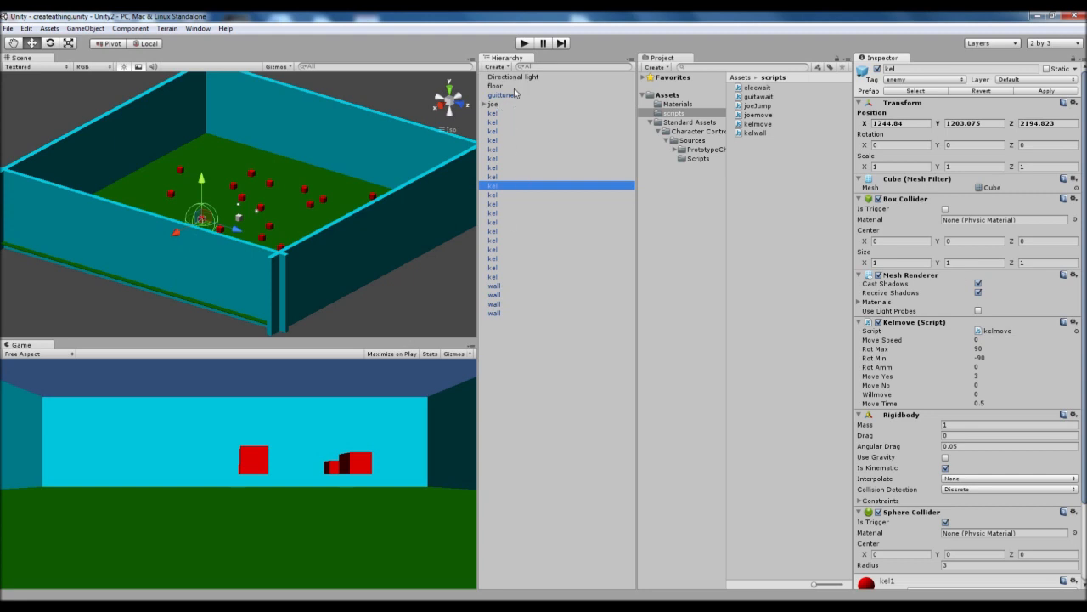
{"action": "mouse_move", "coordinate": [517, 112]}
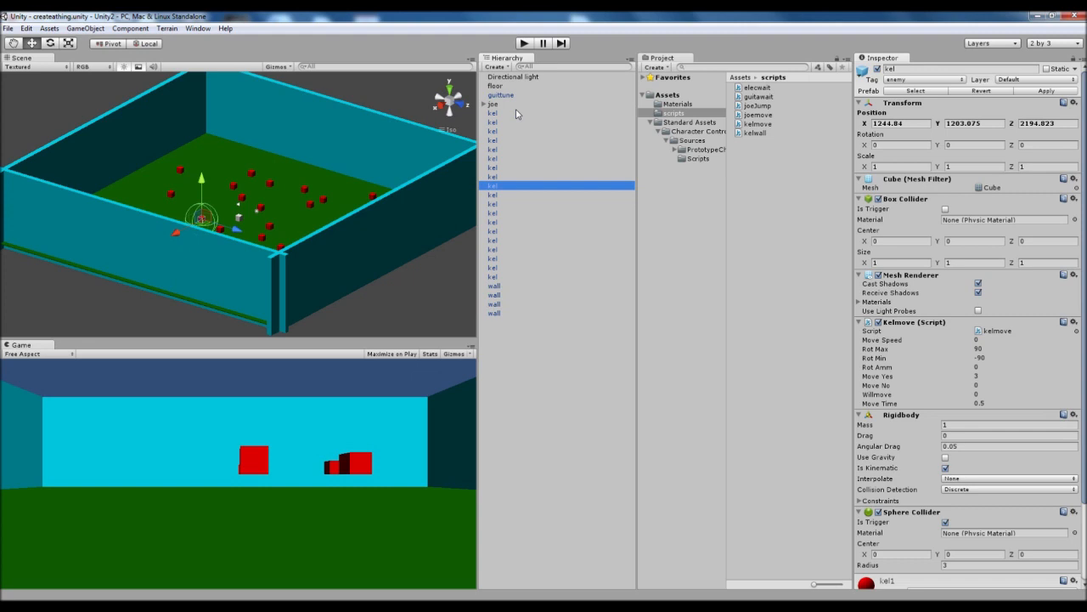
{"action": "mouse_move", "coordinate": [503, 520]}
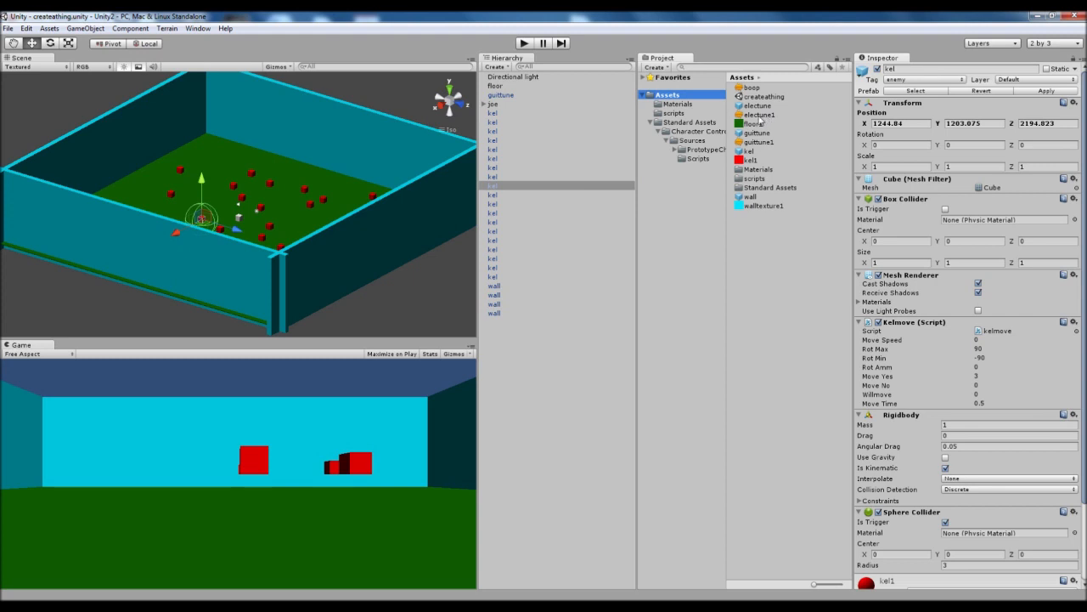
Step: Preview the electune1, guittune1 and beep clips in the Inspector, ending on guittune1's import settings
{"action": "left_click", "coordinate": [758, 115]}
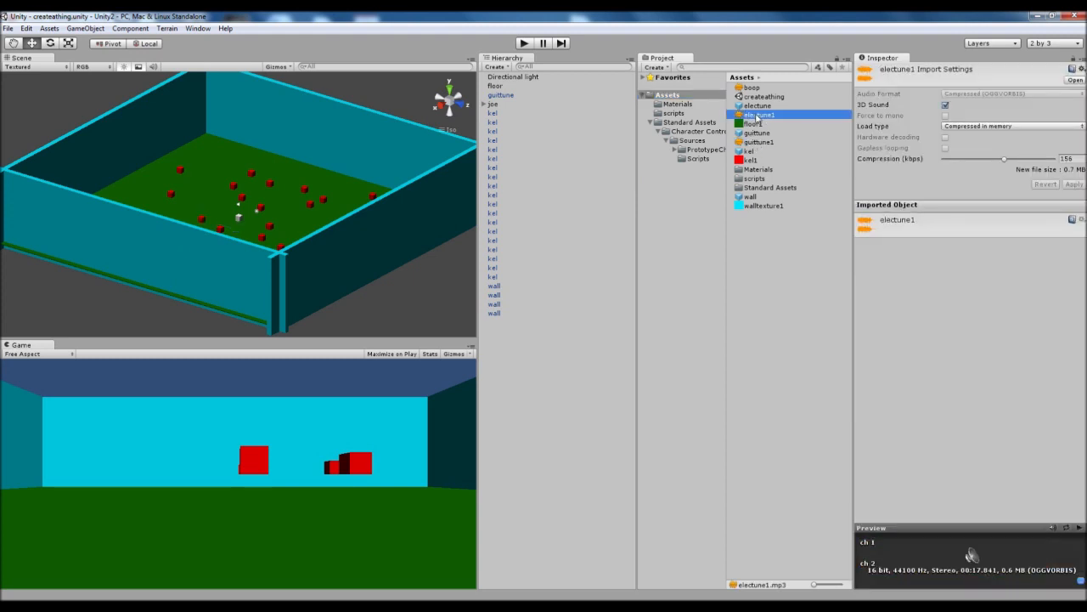
{"action": "left_click", "coordinate": [758, 142]}
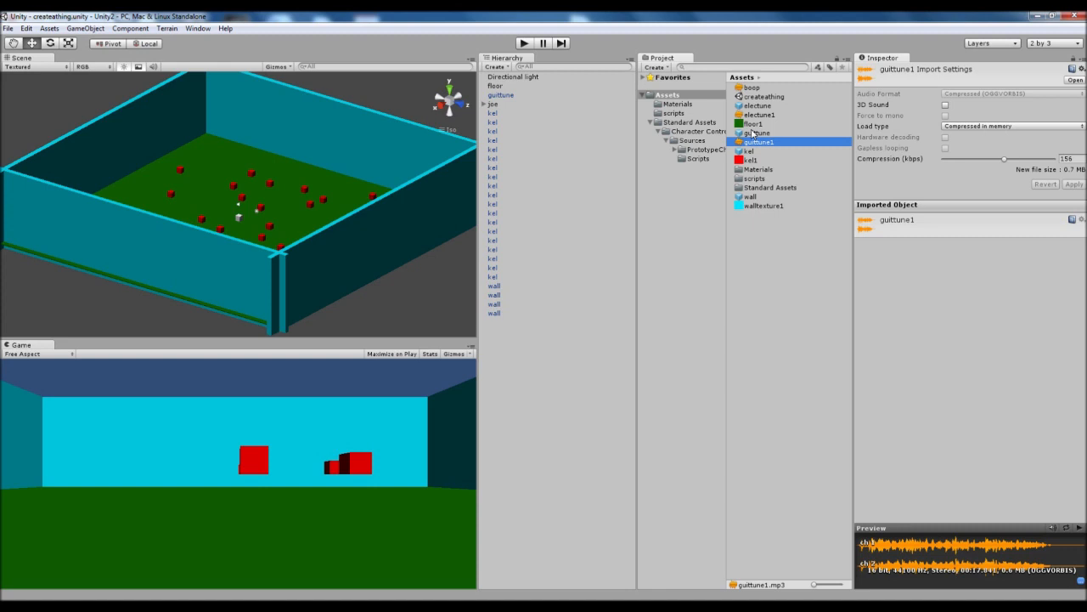
{"action": "mouse_move", "coordinate": [763, 149]}
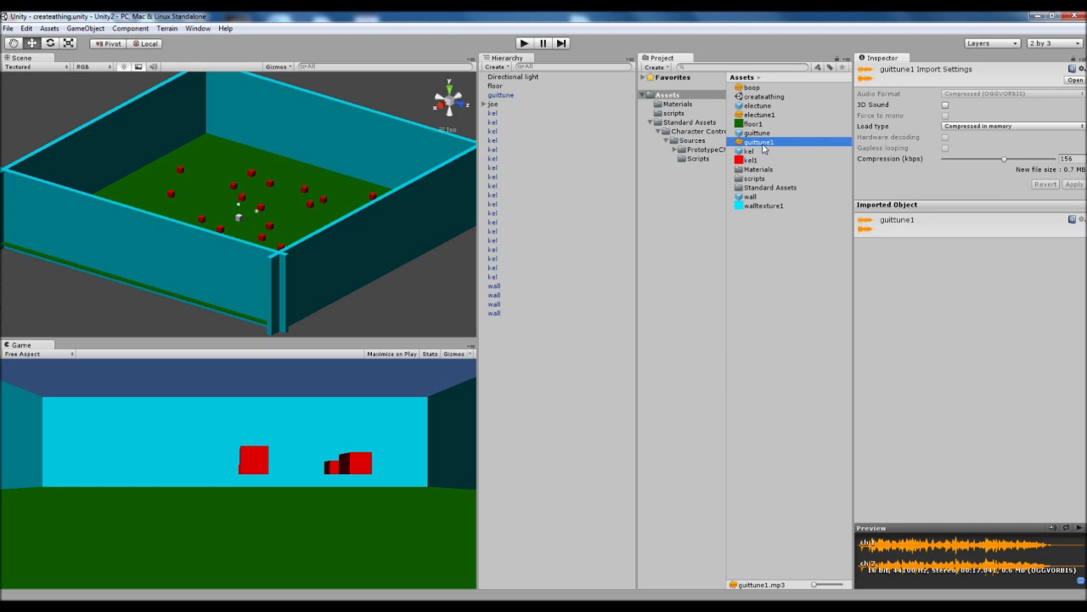
{"action": "mouse_move", "coordinate": [805, 137]}
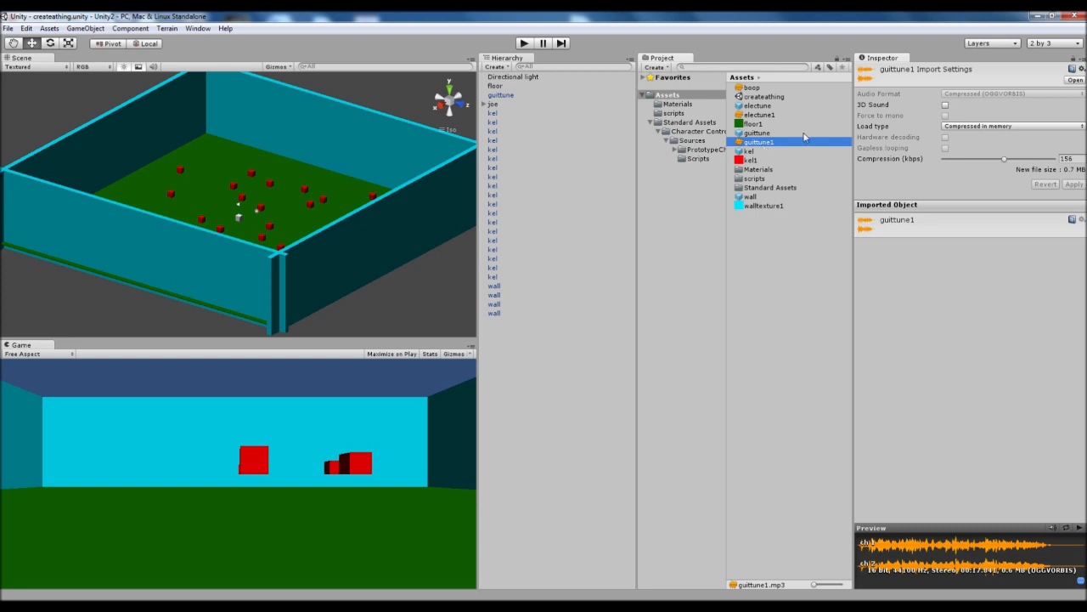
{"action": "mouse_move", "coordinate": [762, 146]}
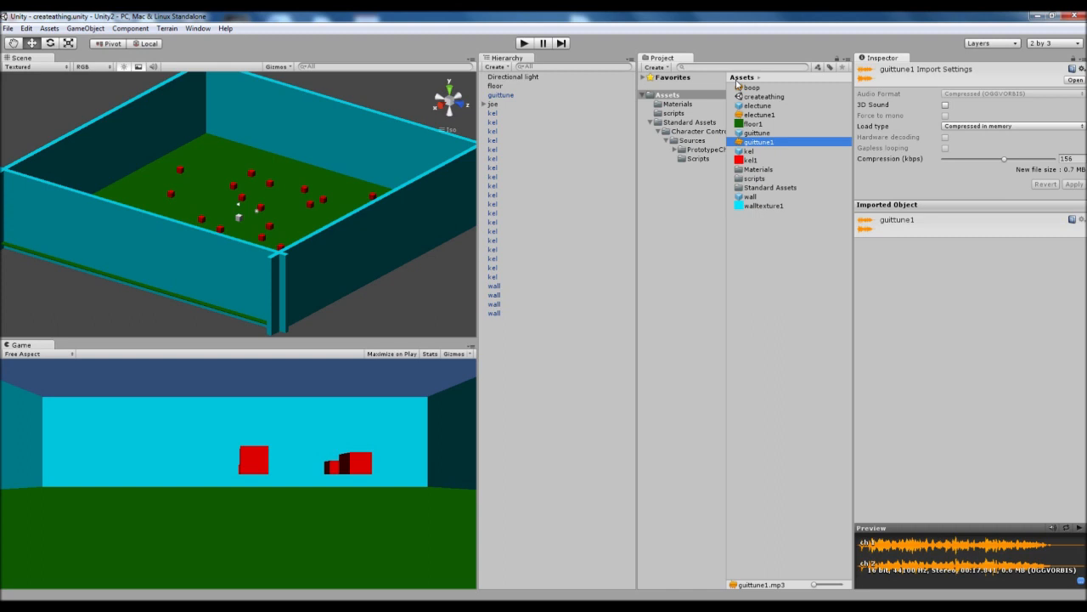
{"action": "left_click", "coordinate": [751, 87]}
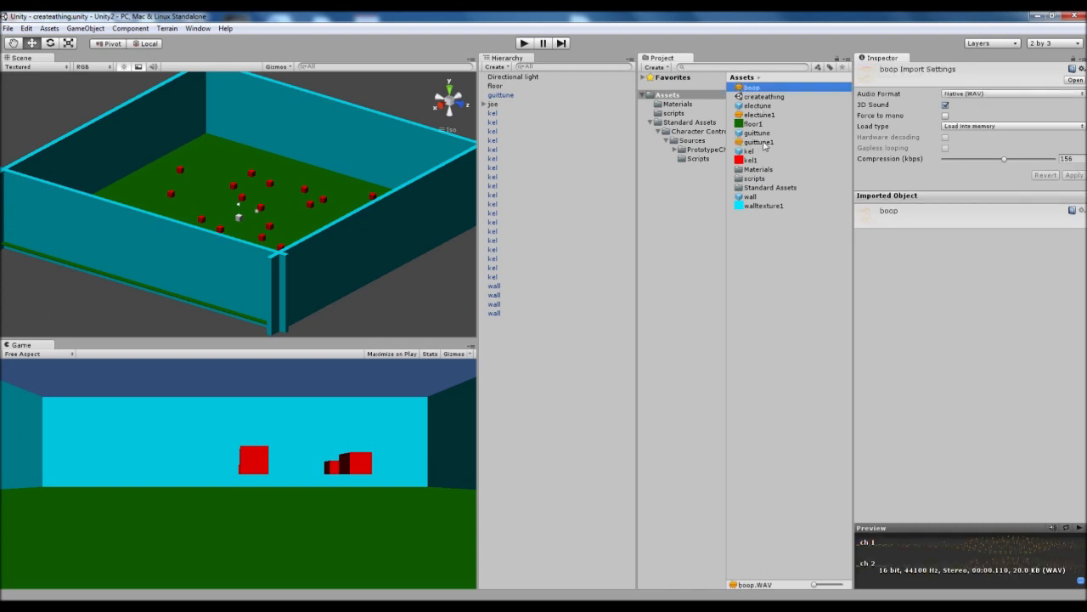
{"action": "left_click", "coordinate": [758, 143]}
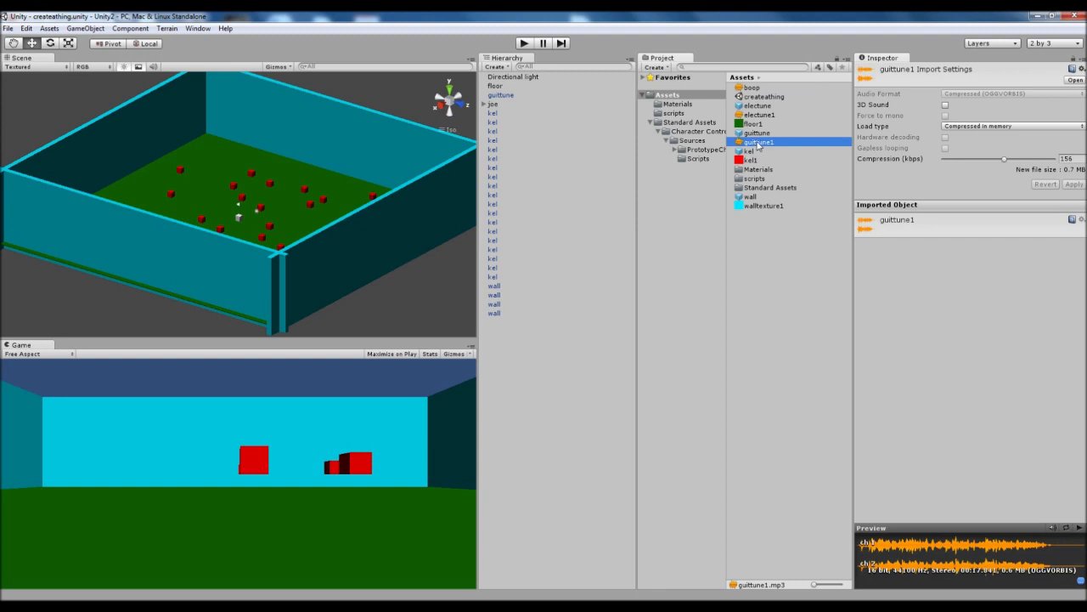
{"action": "mouse_move", "coordinate": [768, 145]}
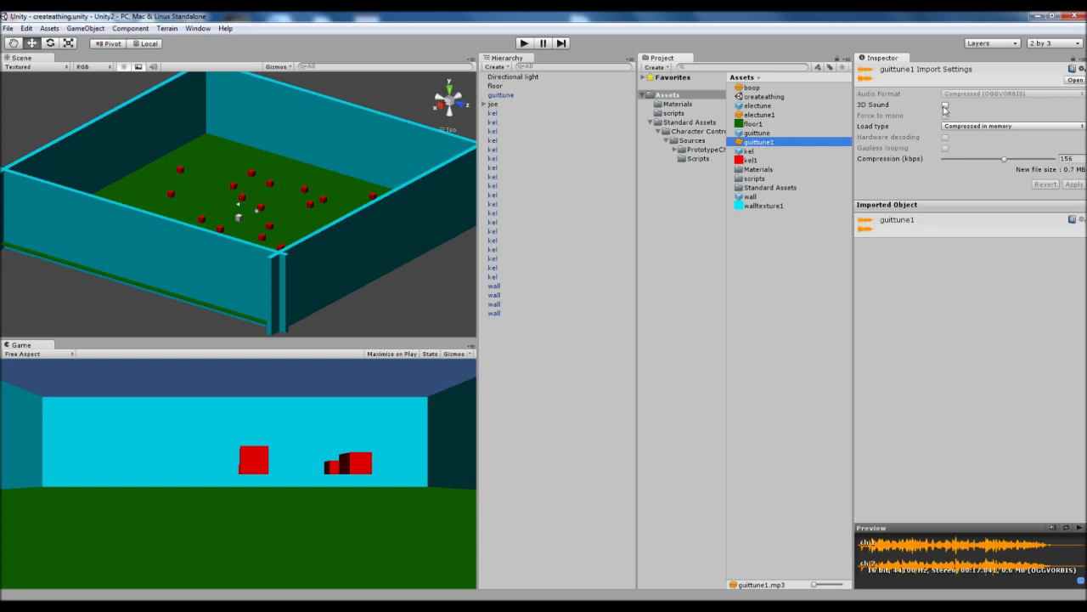
{"action": "left_click", "coordinate": [945, 105]}
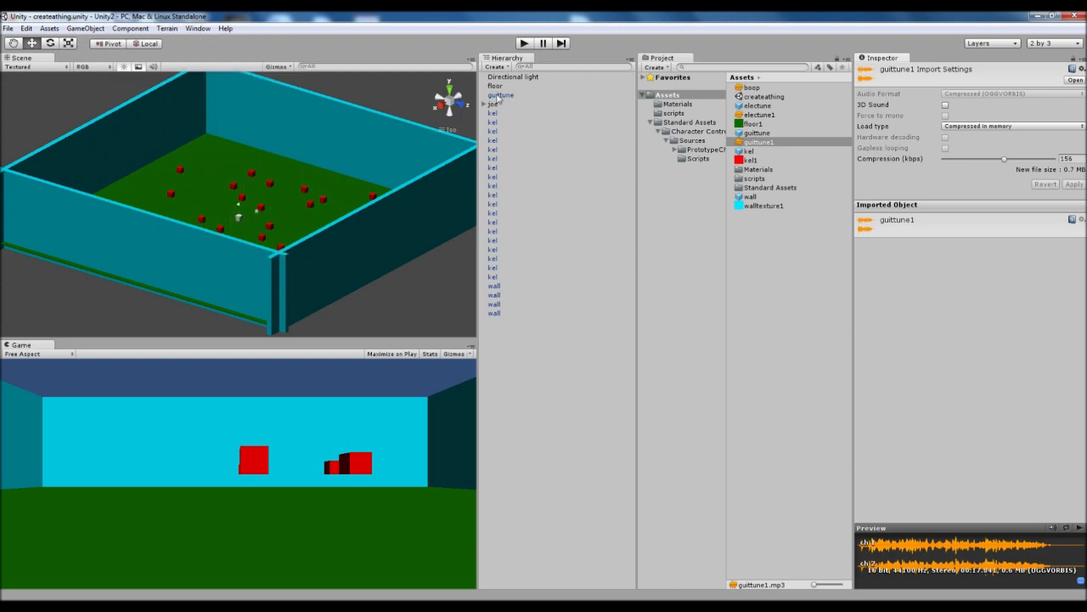
Step: Select the guittune object and review its Audio Source playing guittune1 on awake via Component > Audio
{"action": "left_click", "coordinate": [502, 95]}
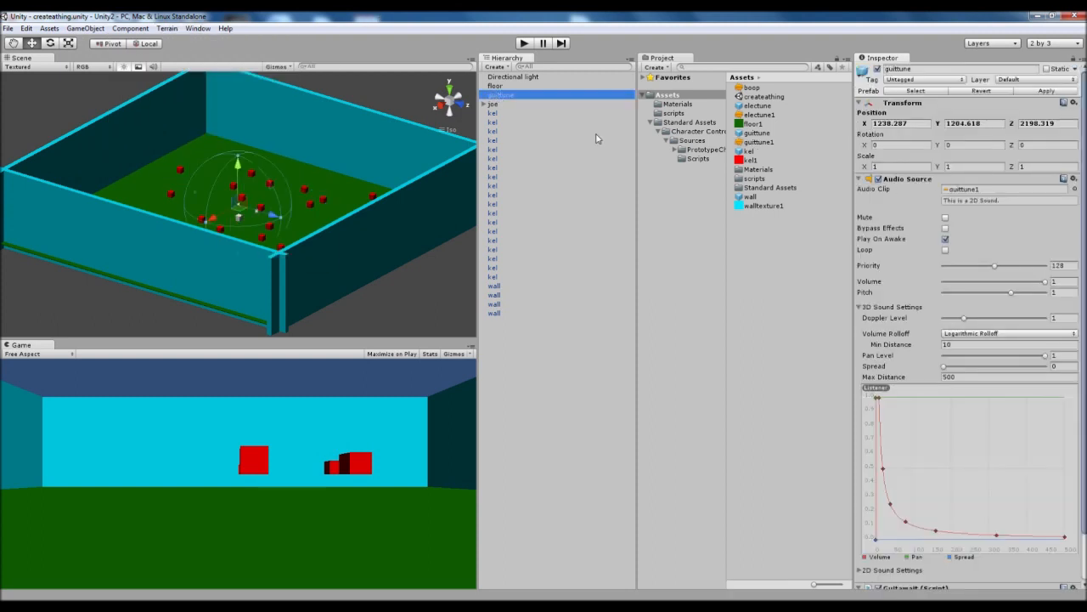
{"action": "left_click", "coordinate": [129, 27]}
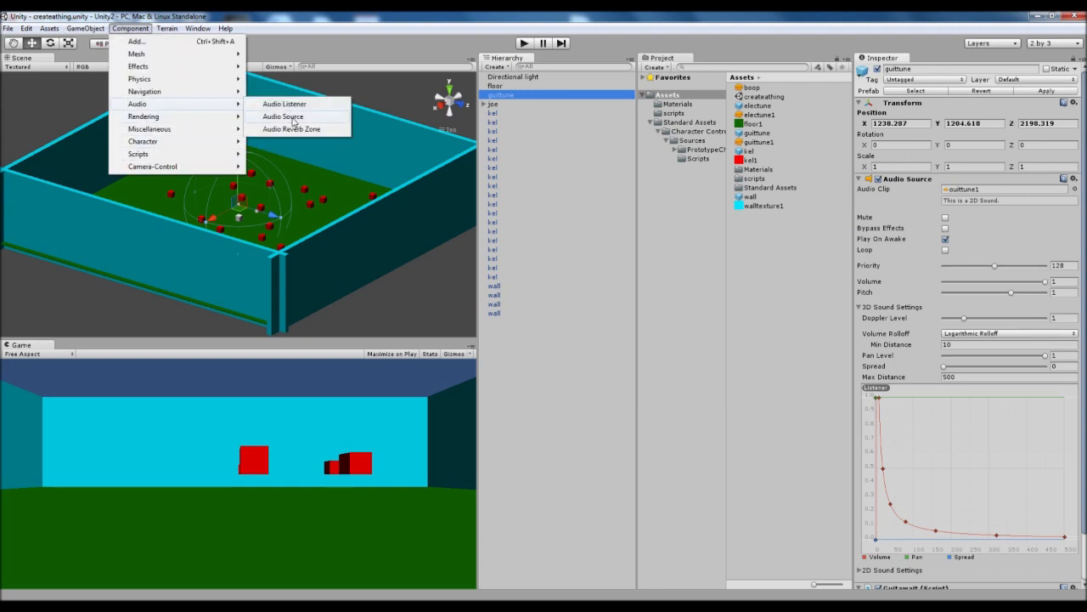
{"action": "mouse_move", "coordinate": [916, 213]}
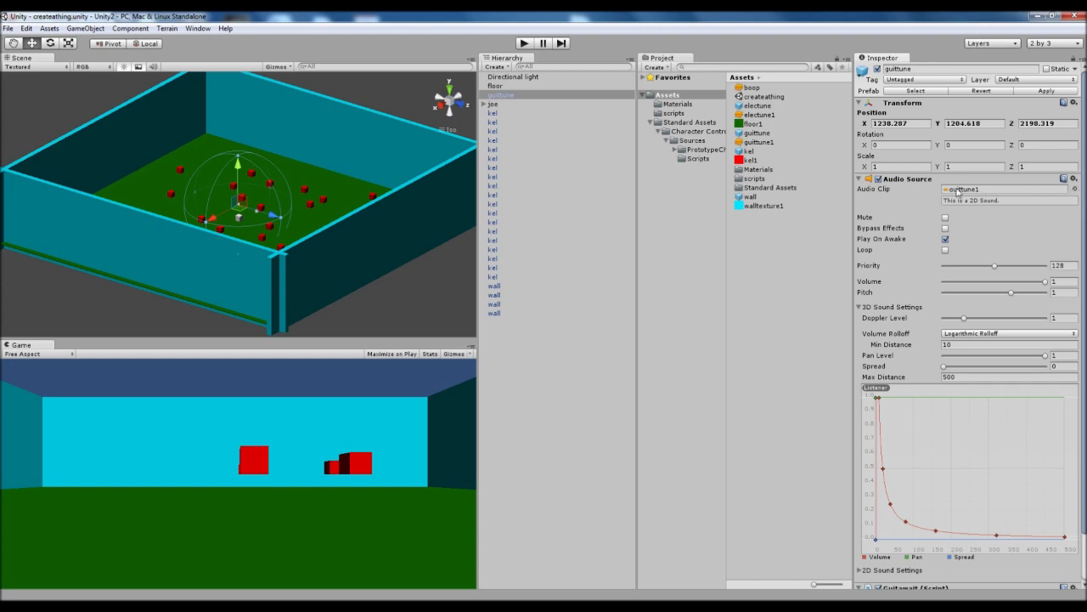
{"action": "left_click", "coordinate": [1074, 189]}
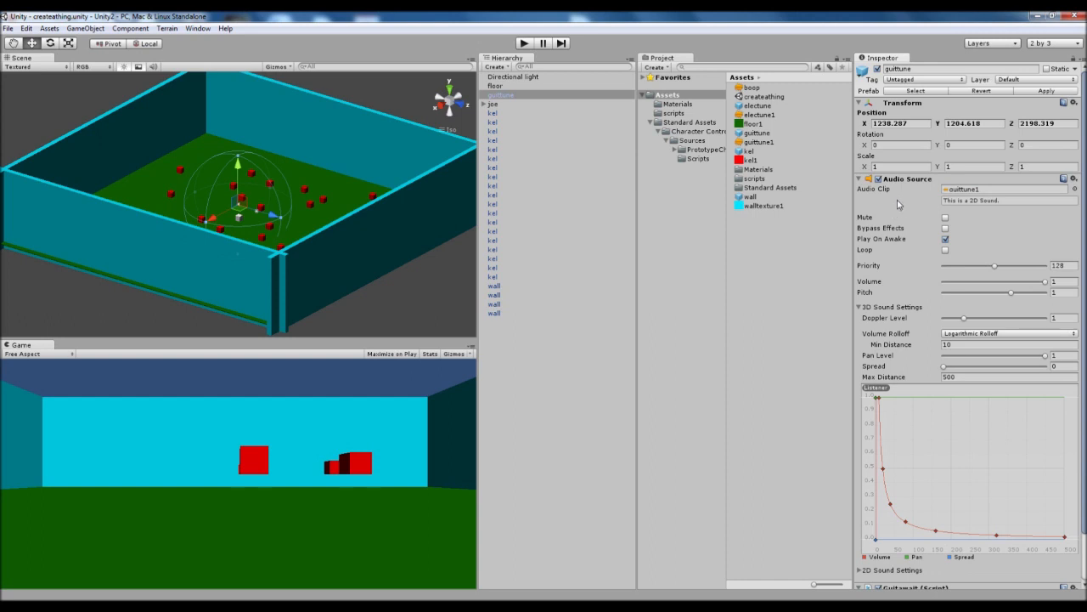
{"action": "mouse_move", "coordinate": [181, 159]}
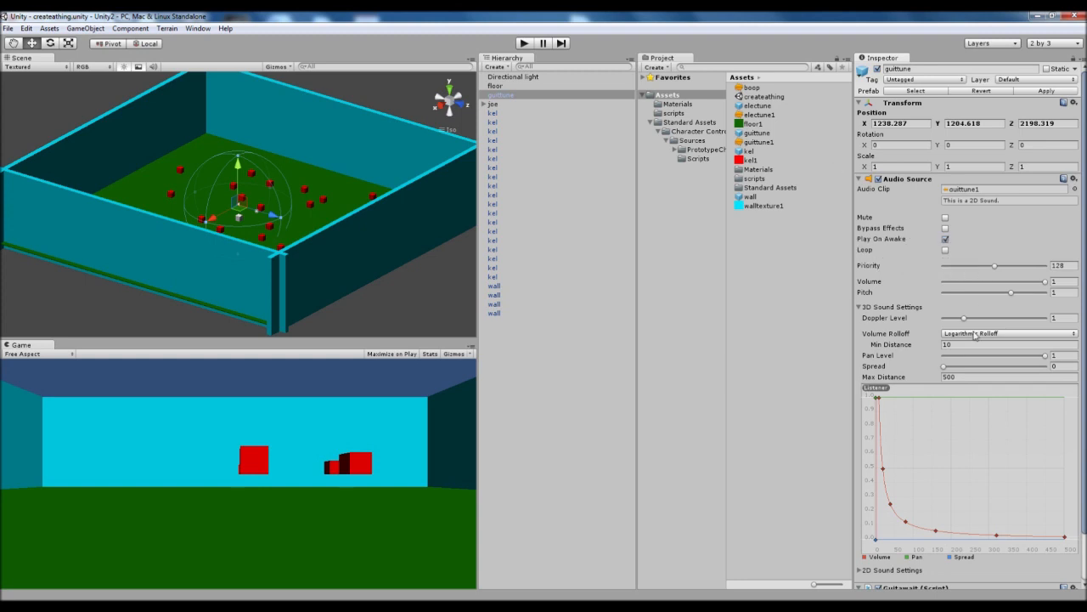
{"action": "mouse_move", "coordinate": [891, 102]}
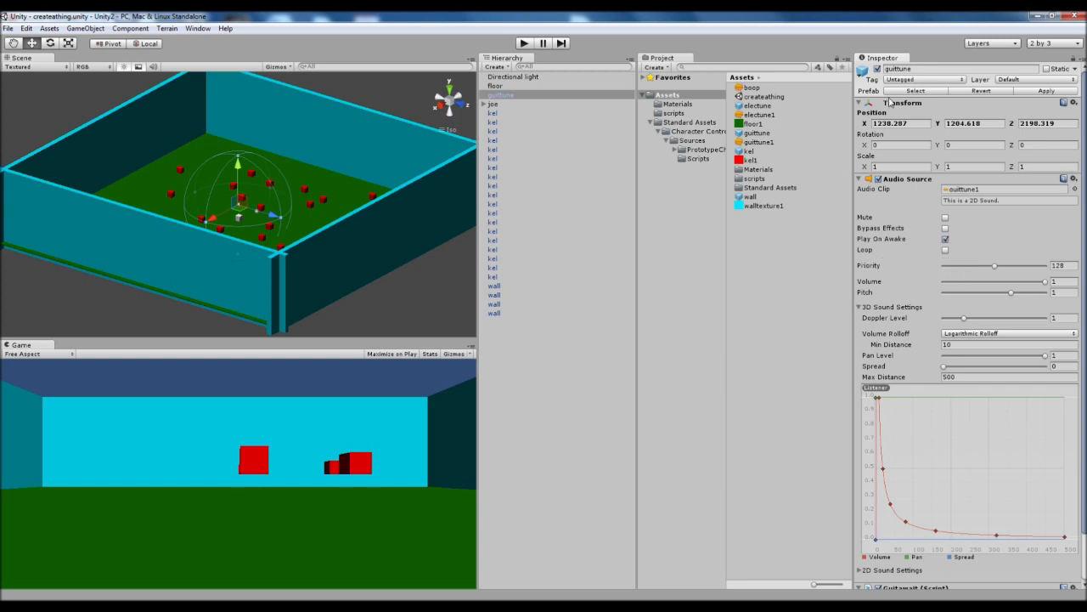
{"action": "left_click", "coordinate": [758, 143]}
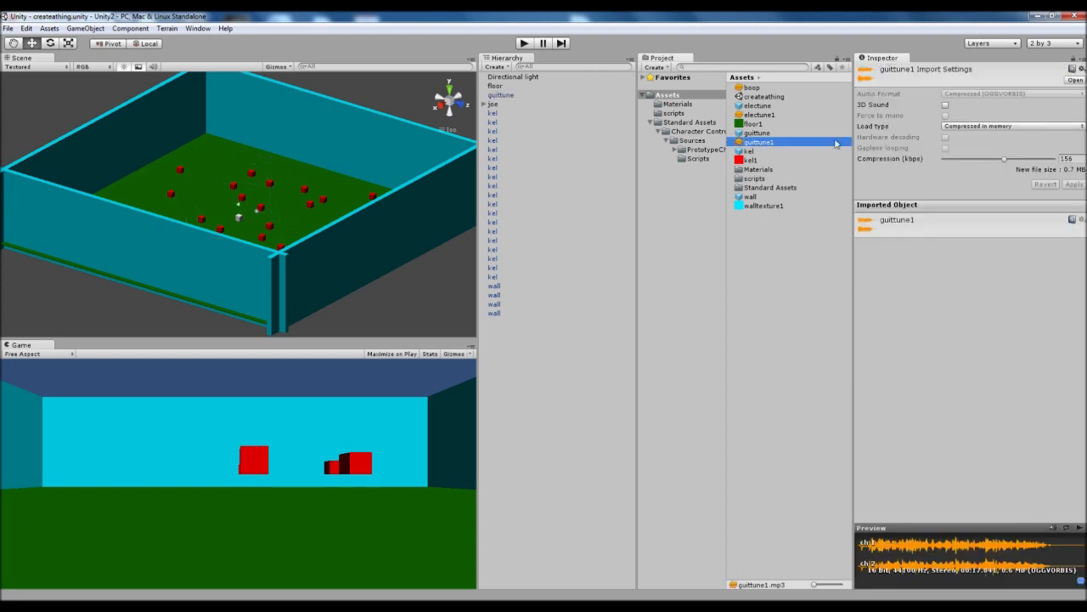
{"action": "left_click", "coordinate": [501, 95]}
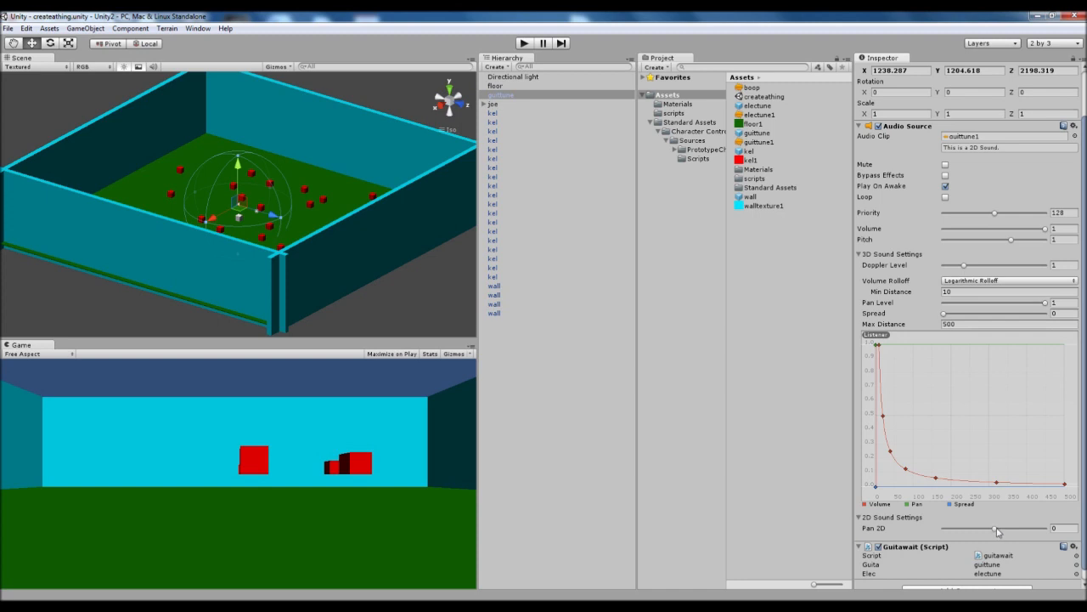
{"action": "left_click_drag", "start_coordinate": [994, 526], "coordinate": [998, 527]}
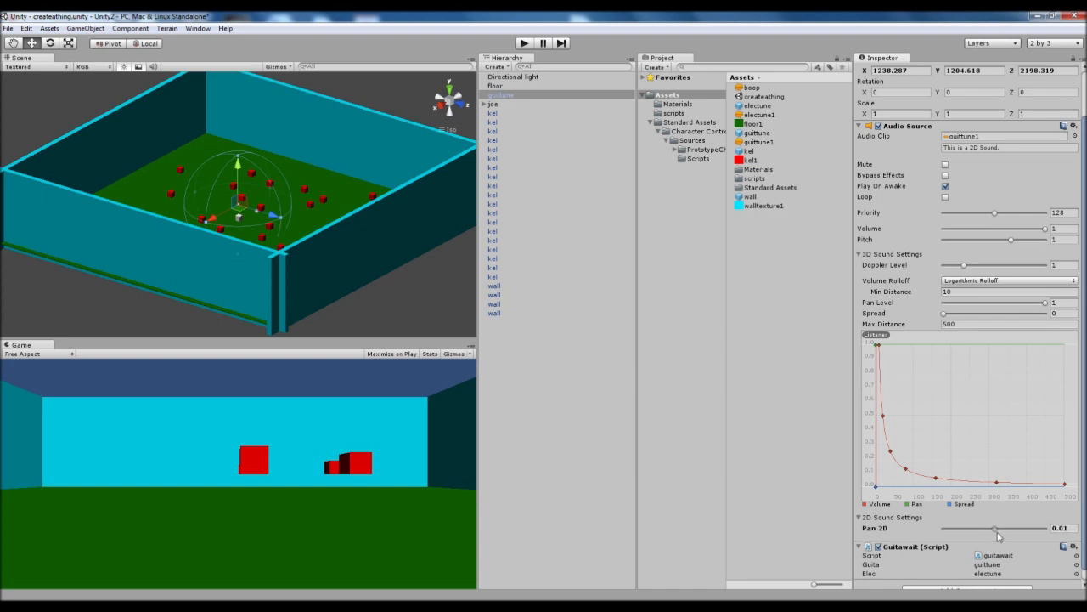
{"action": "left_click_drag", "start_coordinate": [1002, 527], "coordinate": [995, 527]}
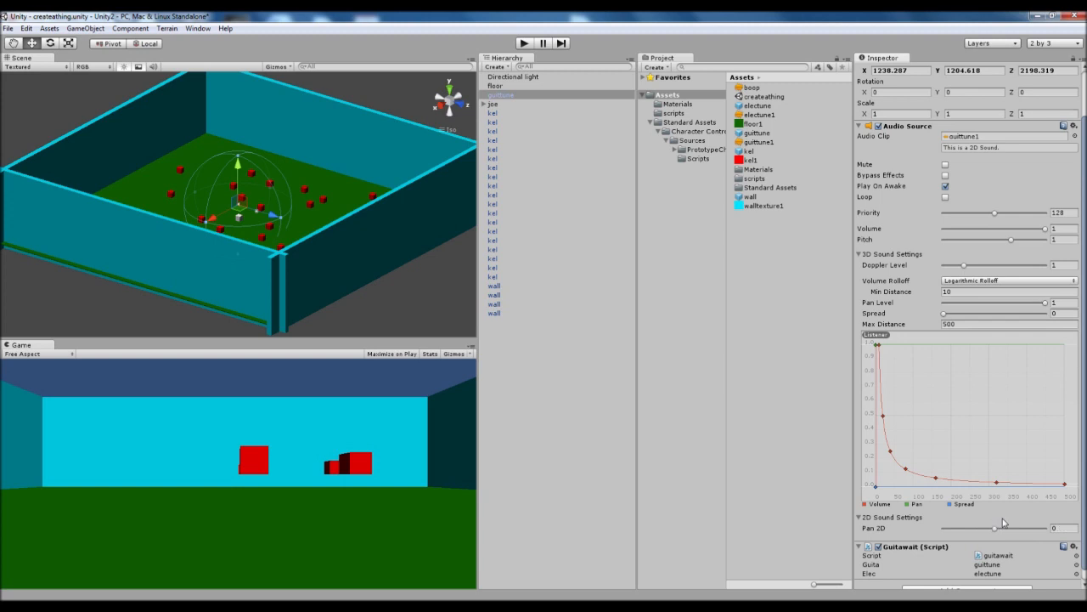
{"action": "mouse_move", "coordinate": [863, 523]}
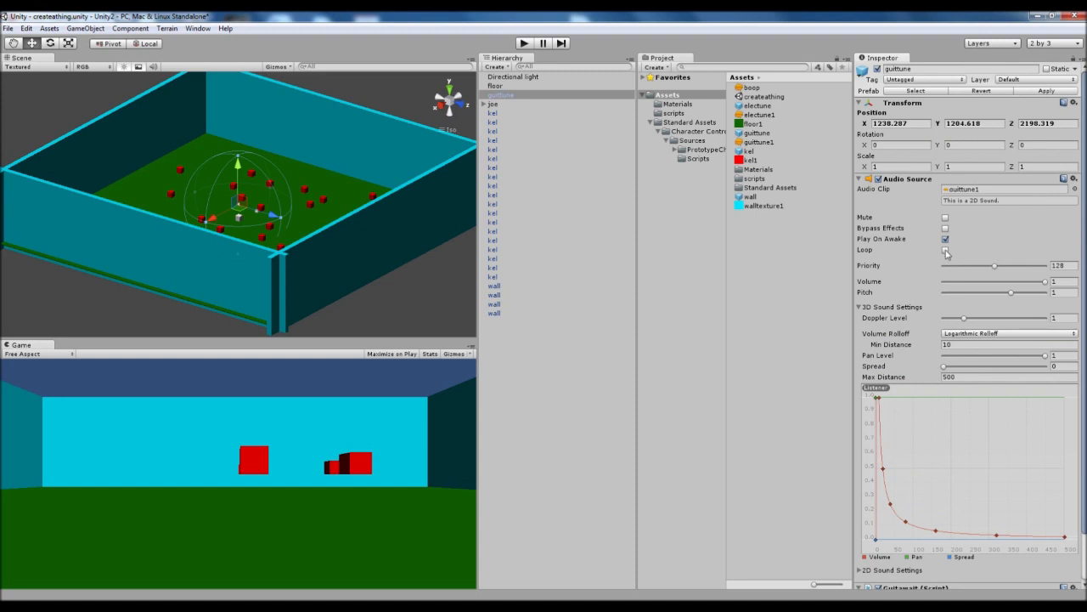
{"action": "mouse_move", "coordinate": [948, 255]}
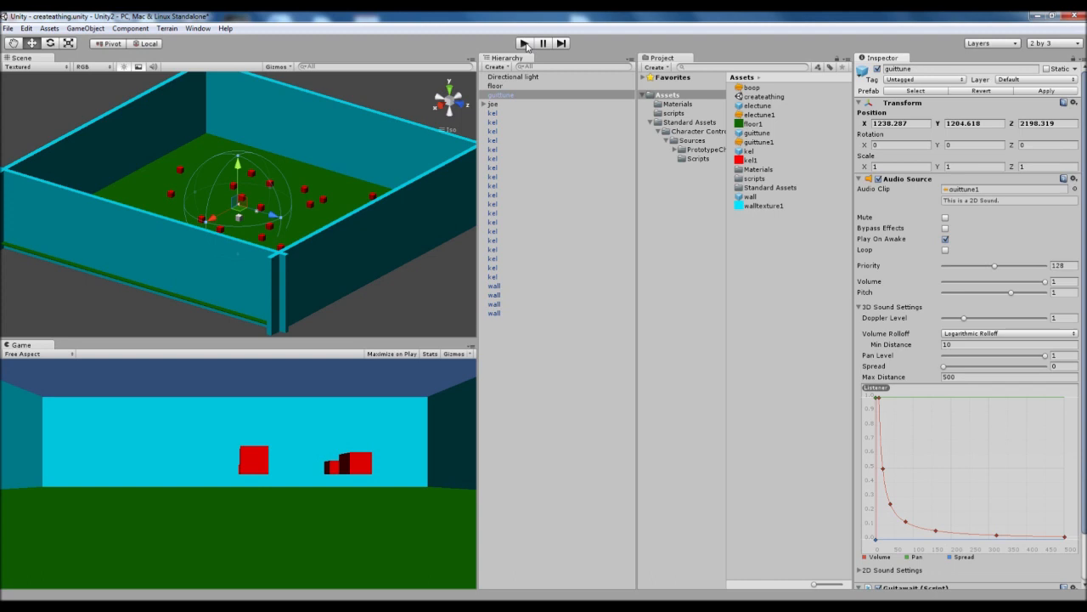
{"action": "mouse_move", "coordinate": [512, 97]}
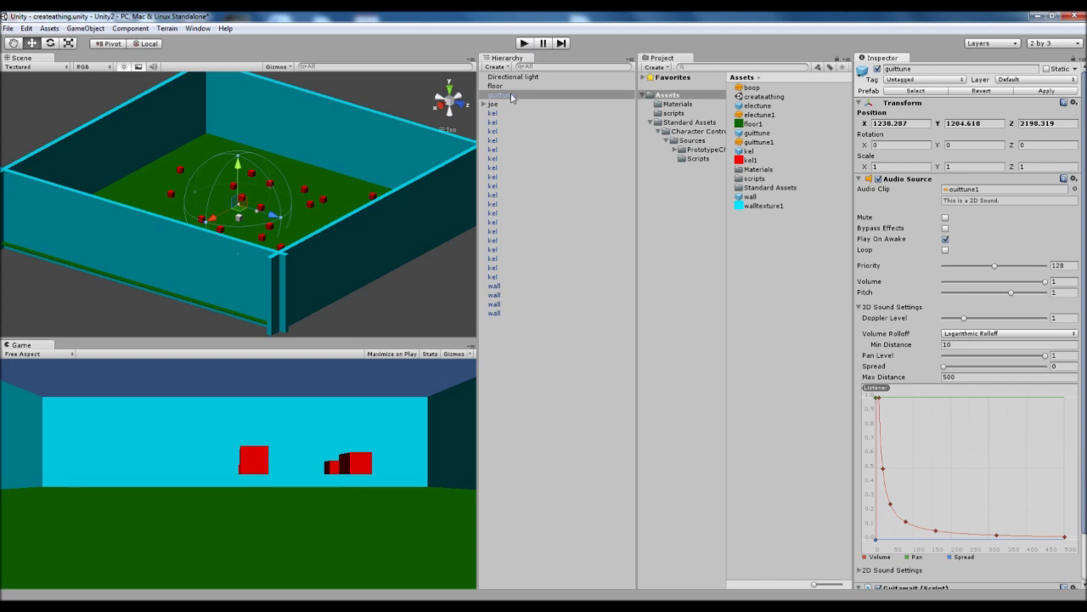
{"action": "left_click", "coordinate": [500, 95]}
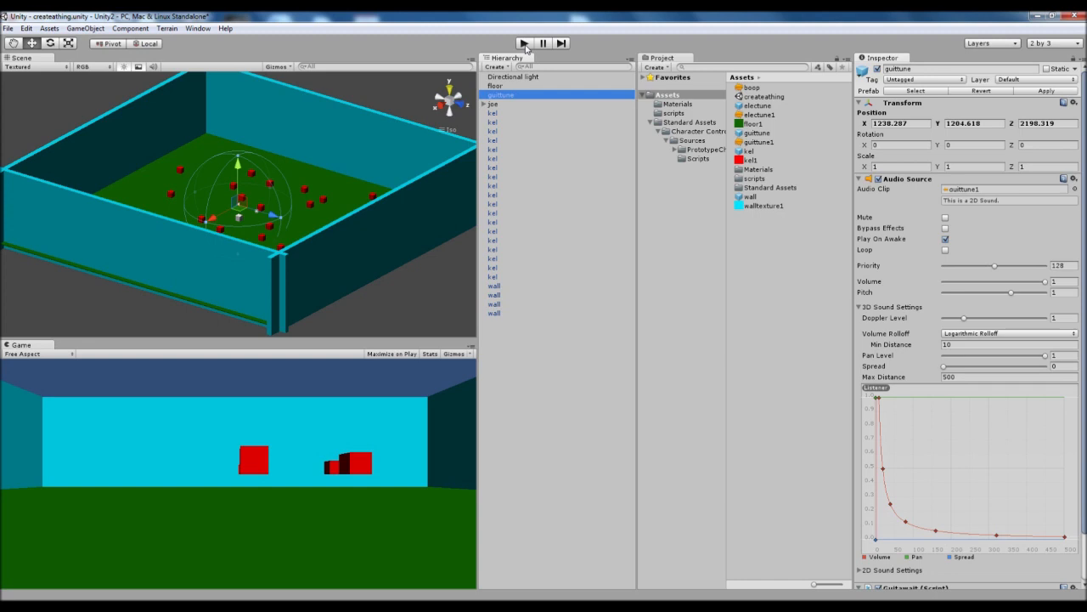
{"action": "left_click", "coordinate": [524, 42]}
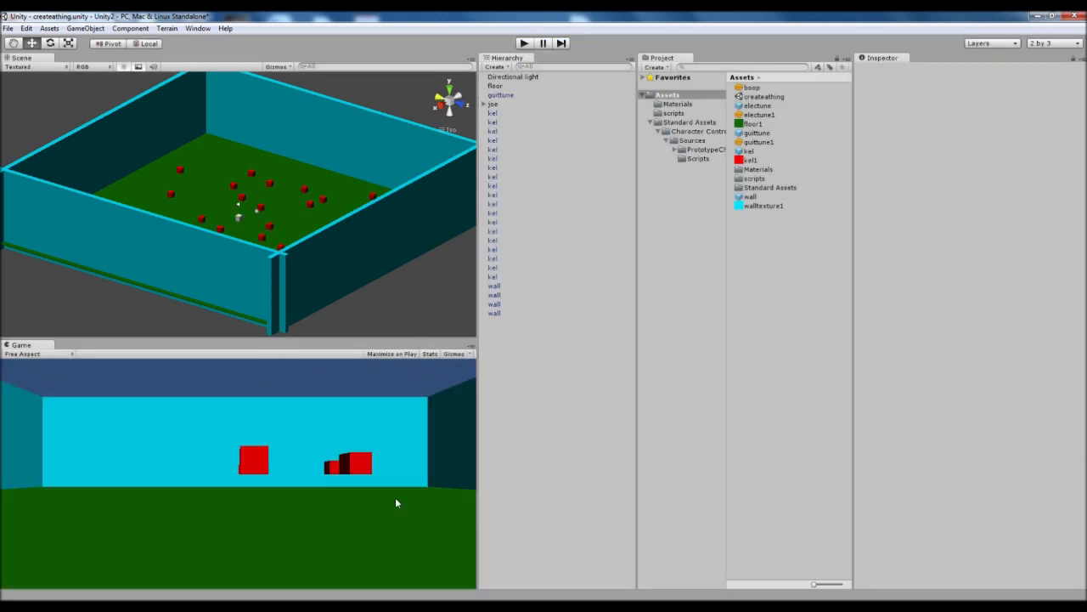
{"action": "mouse_move", "coordinate": [544, 93]}
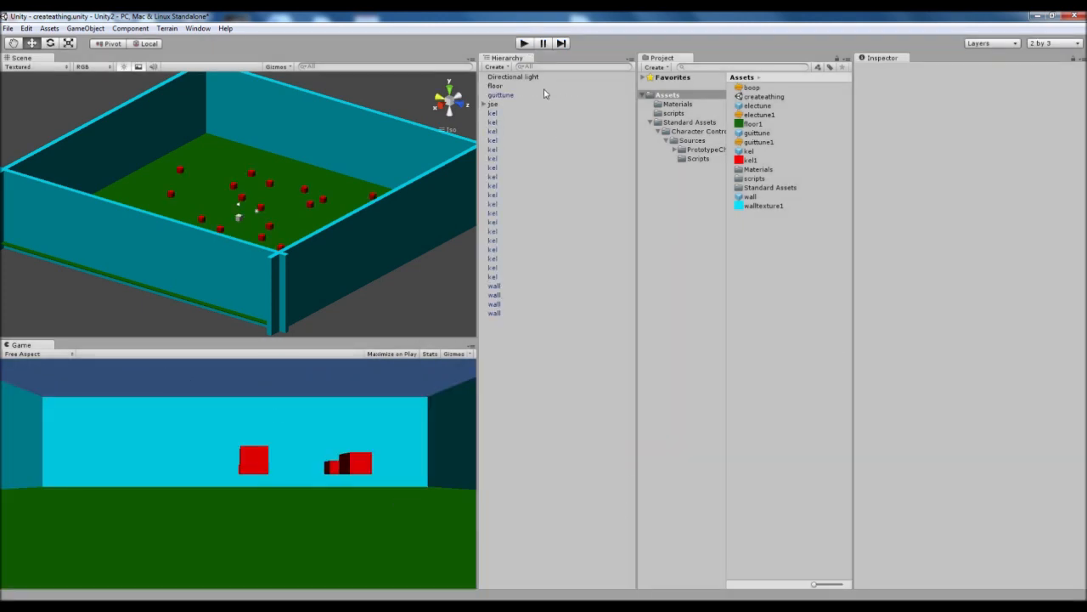
Step: Inspect the guitune object, the electune prefab's audio source and the electune1 clip's import settings
{"action": "left_click", "coordinate": [502, 95]}
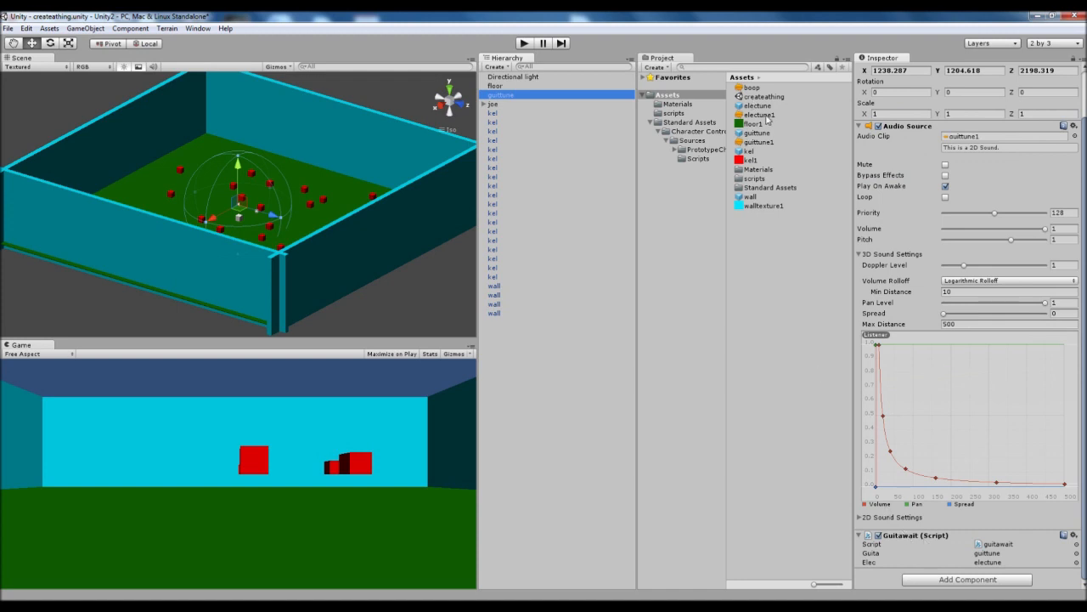
{"action": "left_click", "coordinate": [759, 116]}
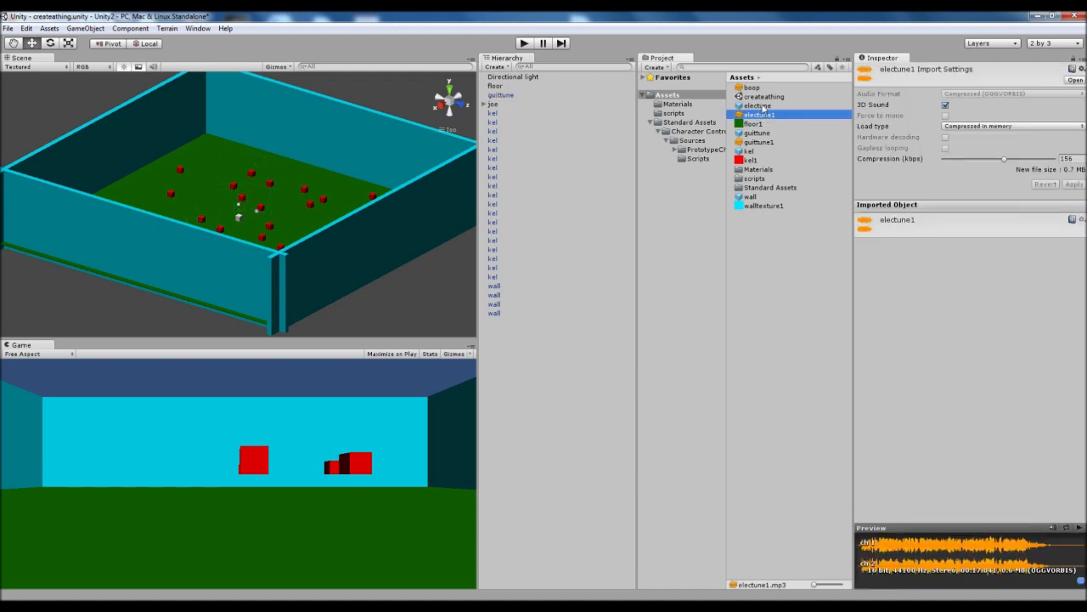
{"action": "left_click", "coordinate": [758, 105]}
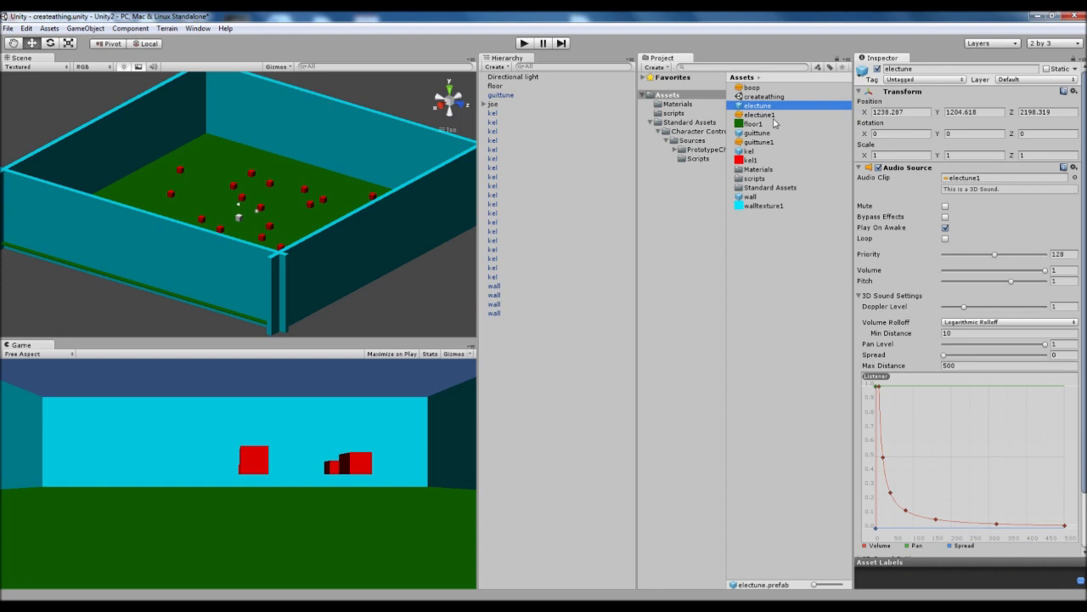
{"action": "mouse_move", "coordinate": [768, 113]}
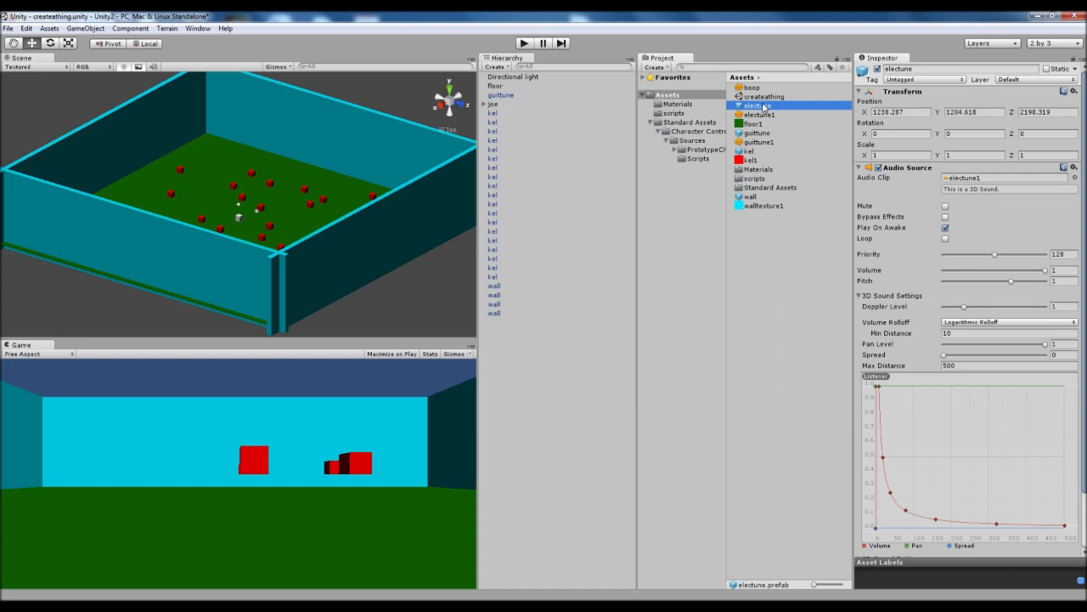
{"action": "left_click", "coordinate": [757, 116]}
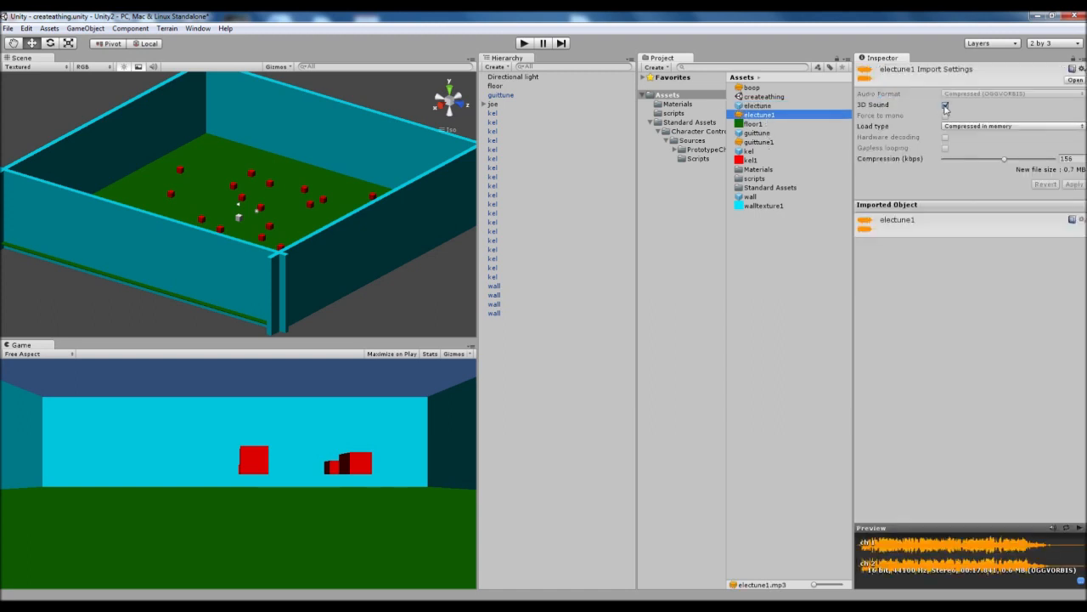
Step: Turn off 3D Sound for electune1 and apply the changed import settings when switching to guitune1
{"action": "left_click", "coordinate": [945, 106]}
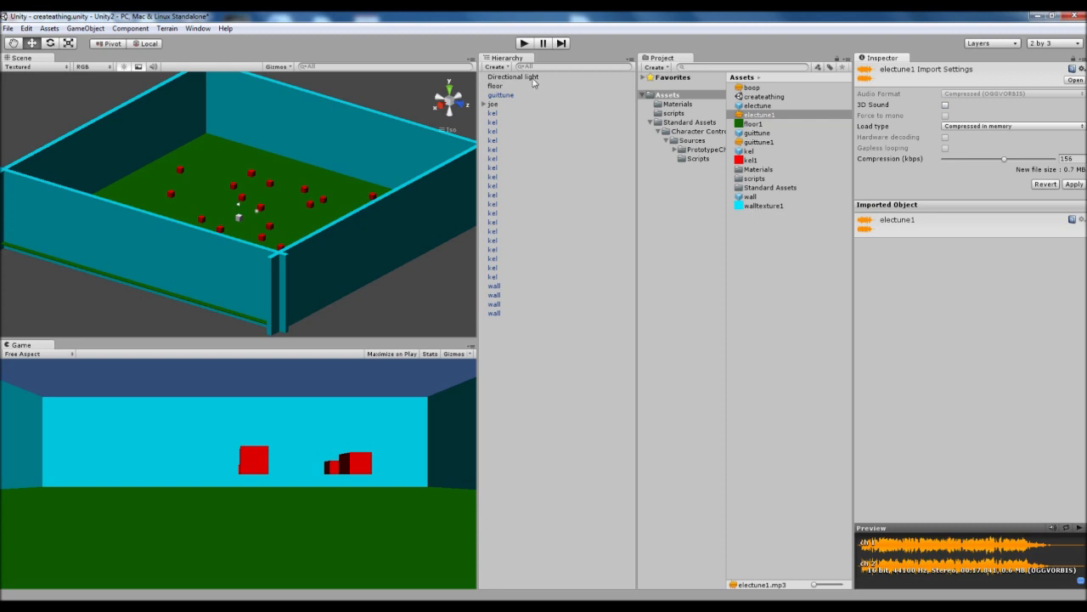
{"action": "mouse_move", "coordinate": [768, 146]}
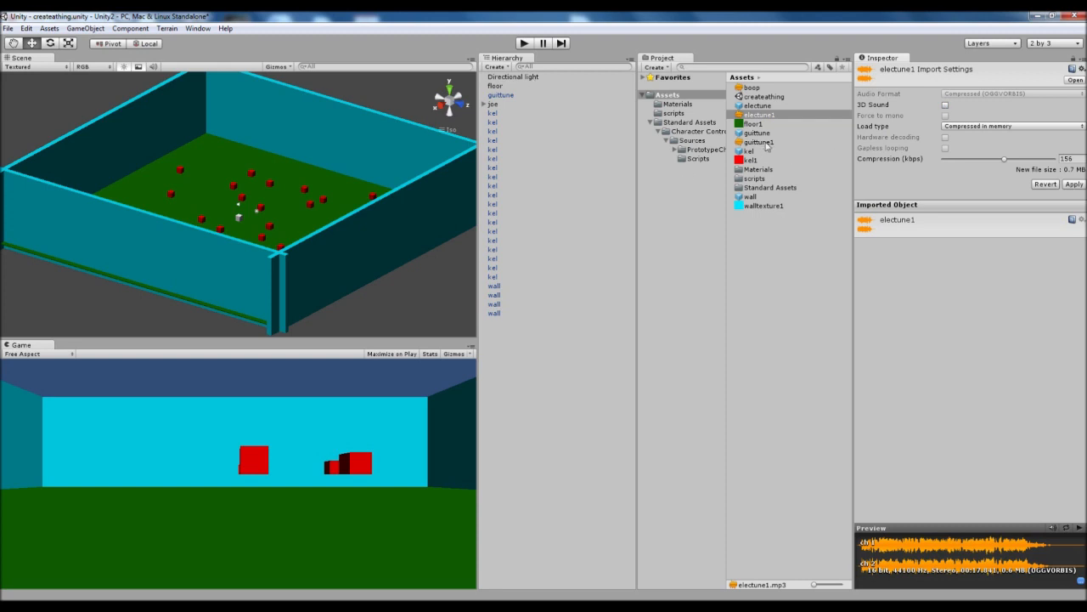
{"action": "left_click", "coordinate": [758, 143]}
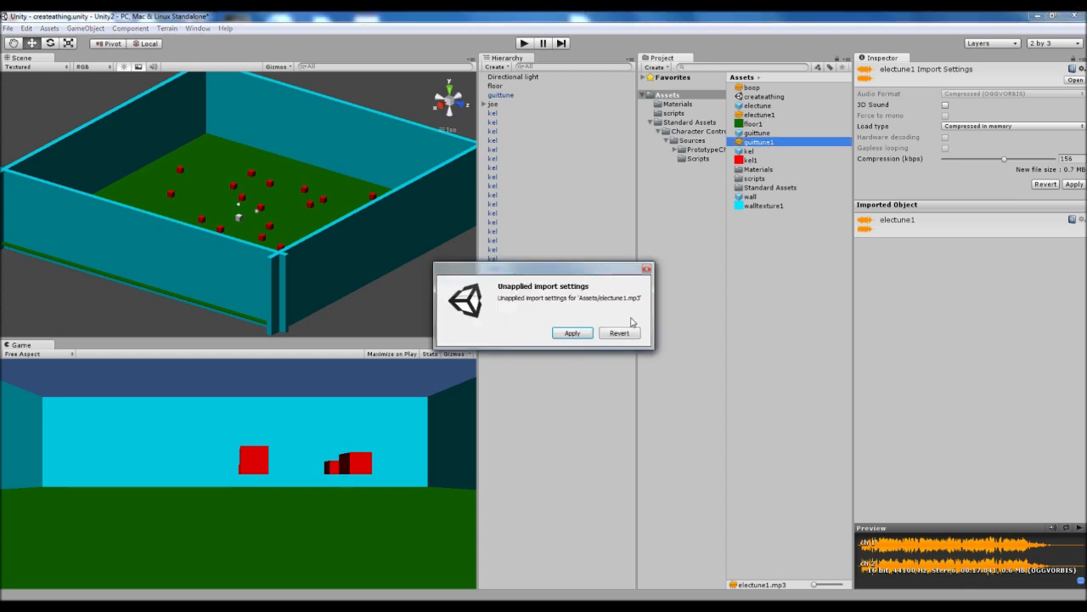
{"action": "left_click", "coordinate": [571, 331]}
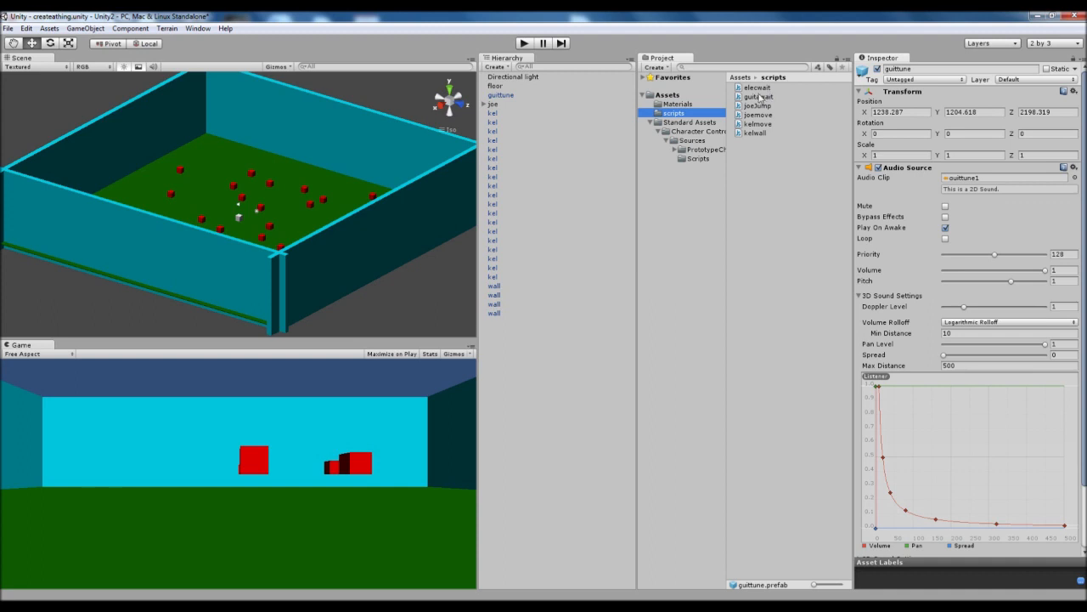
{"action": "mouse_move", "coordinate": [758, 99]}
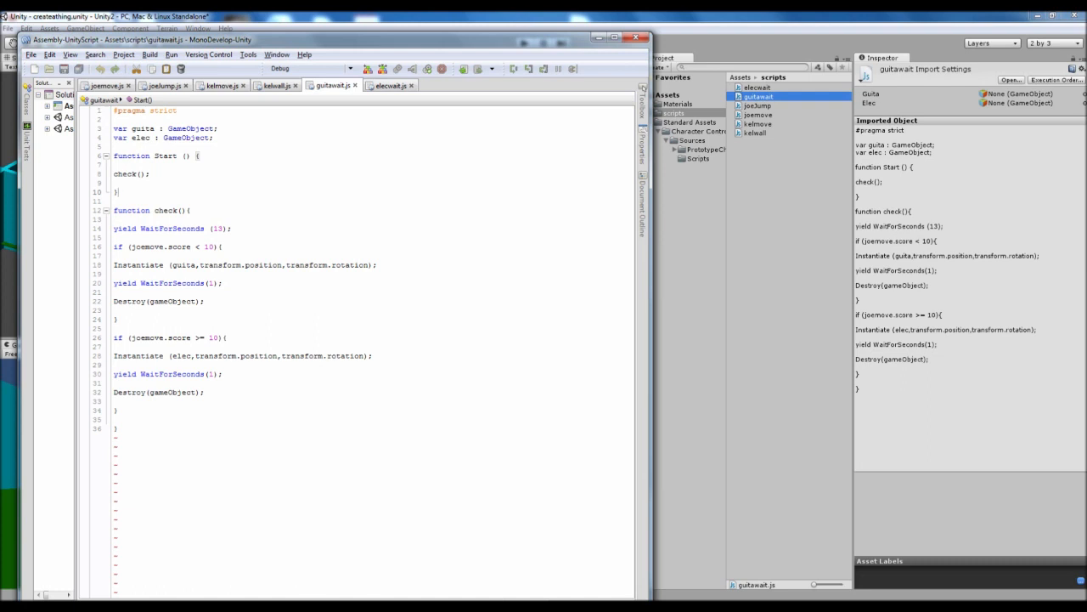
Step: Select joemove in guitarwait's score condition and switch to the joemove.js script
{"action": "double_click", "coordinate": [144, 228]}
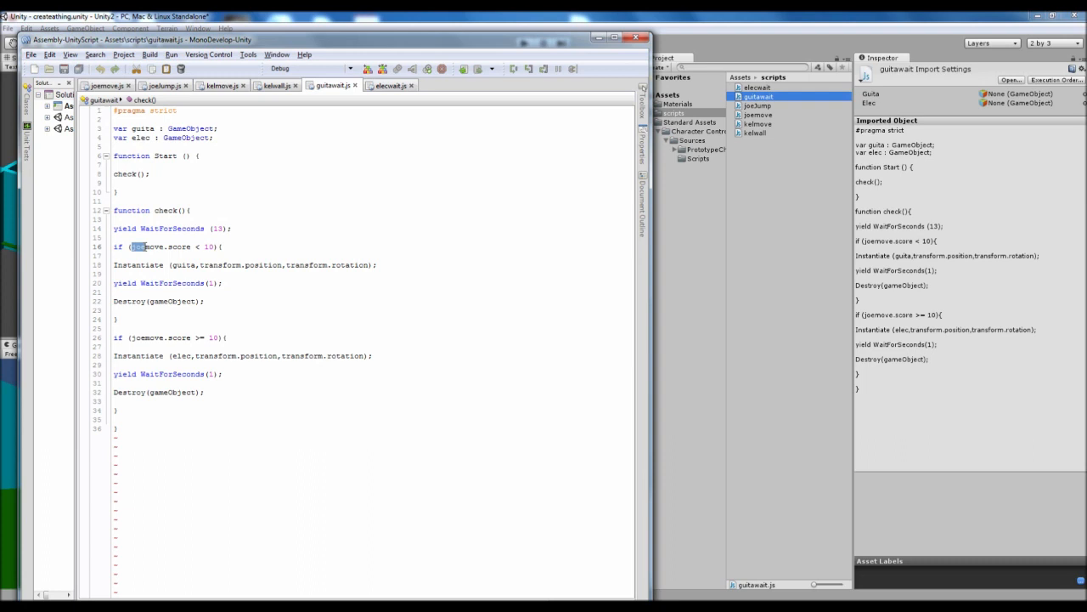
{"action": "double_click", "coordinate": [159, 247]}
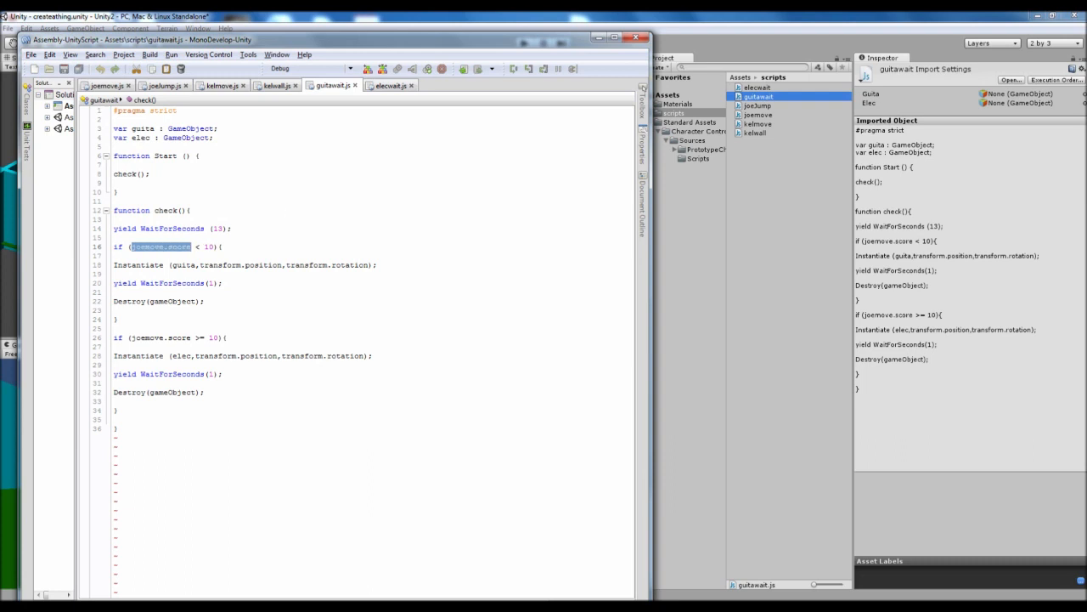
{"action": "left_click", "coordinate": [105, 85]}
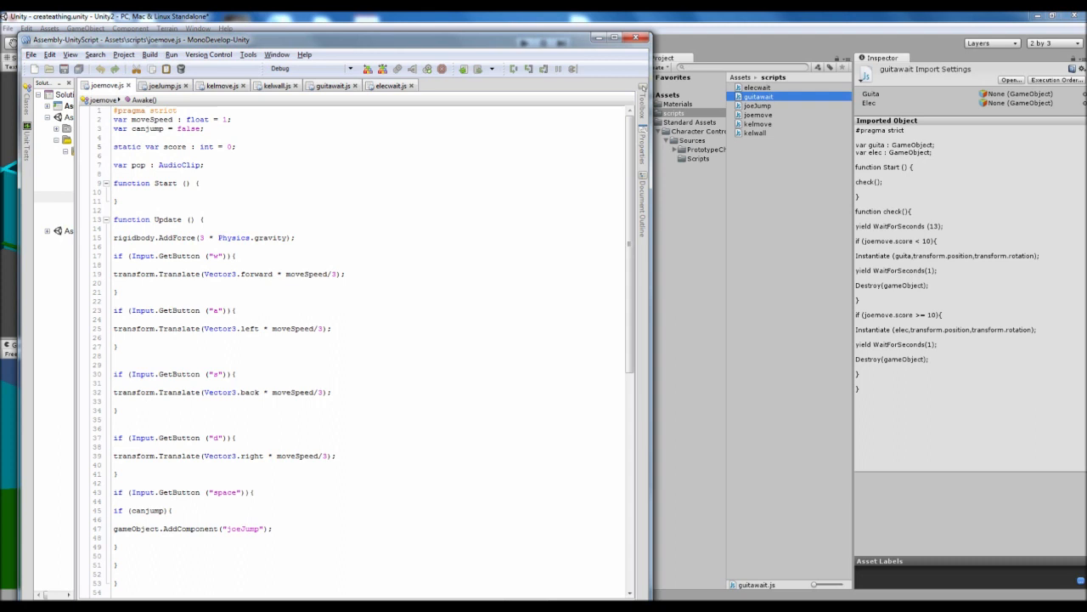
Step: Check joemove's static score declaration, then switch back to guitarwait.js
{"action": "left_click", "coordinate": [204, 146]}
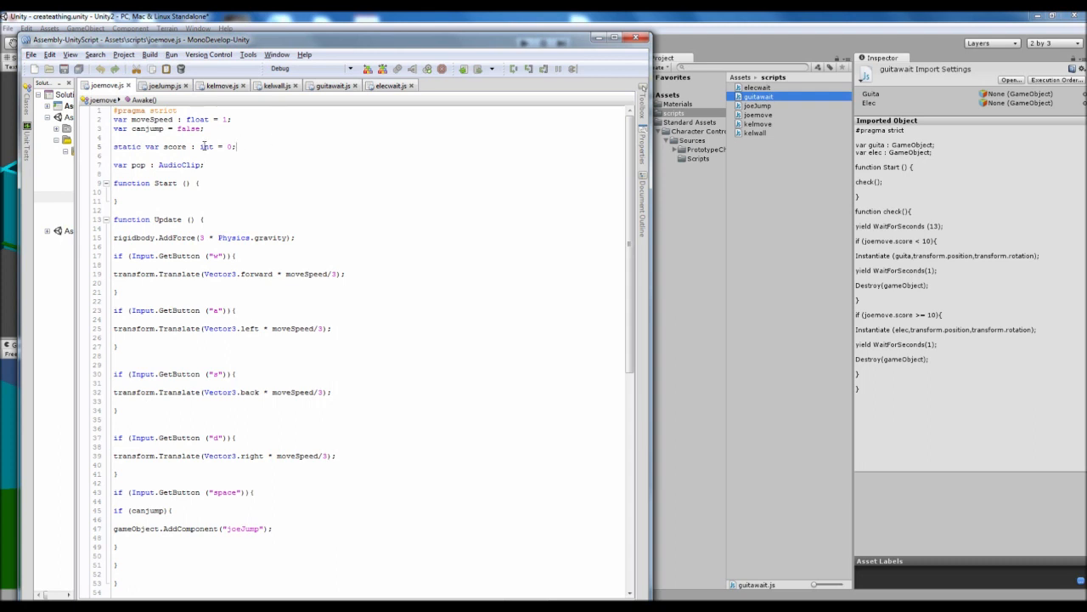
{"action": "mouse_move", "coordinate": [331, 85]}
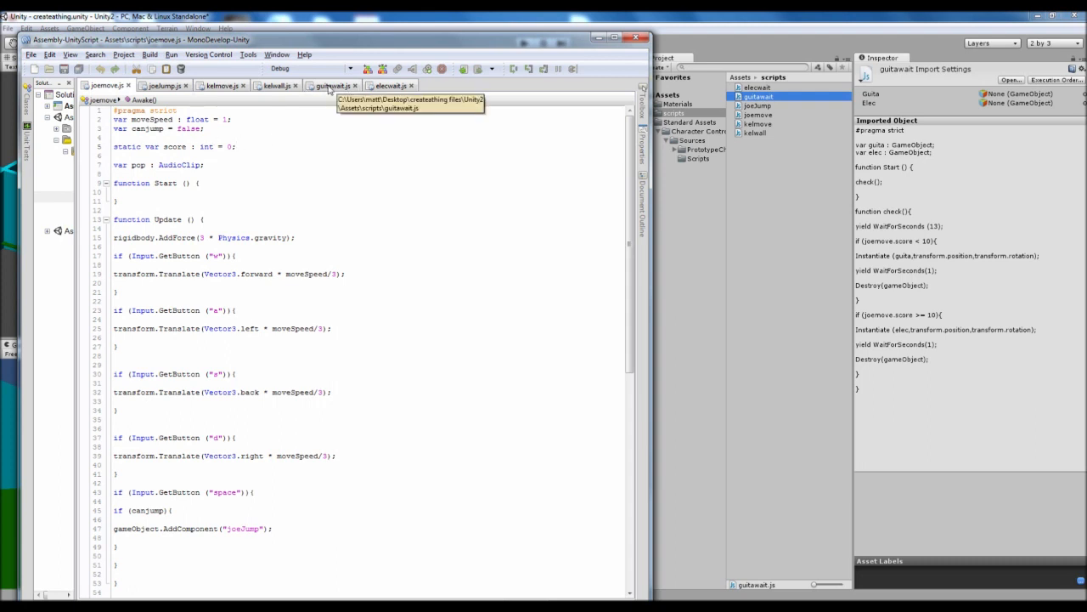
{"action": "left_click", "coordinate": [329, 85]}
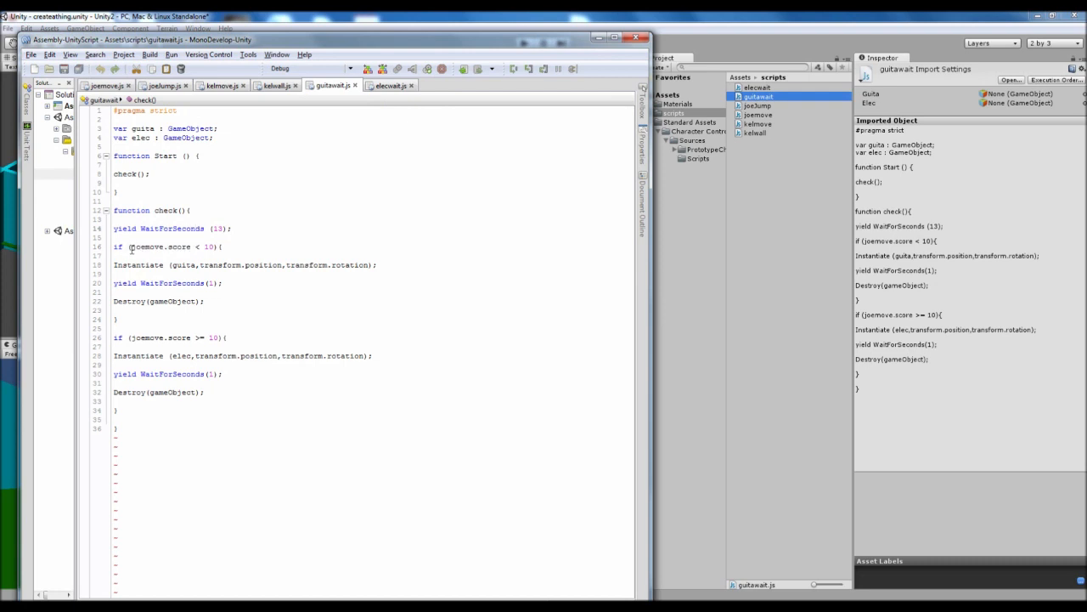
Step: Highlight the joemove.score condition, the guita Instantiate spawning line and the second score check in guitarwait
{"action": "double_click", "coordinate": [178, 246]}
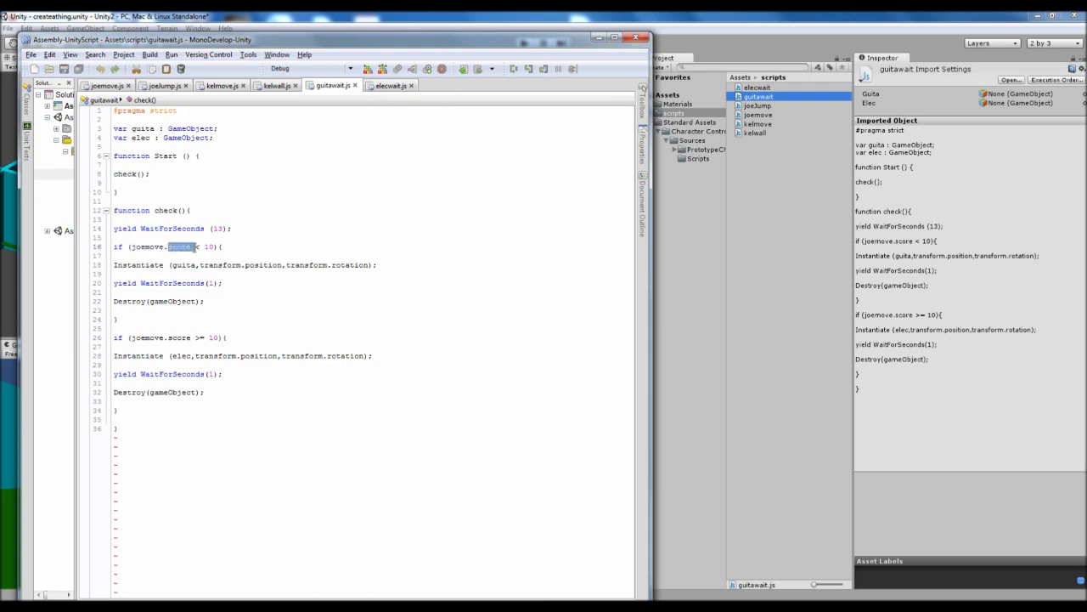
{"action": "double_click", "coordinate": [140, 247]}
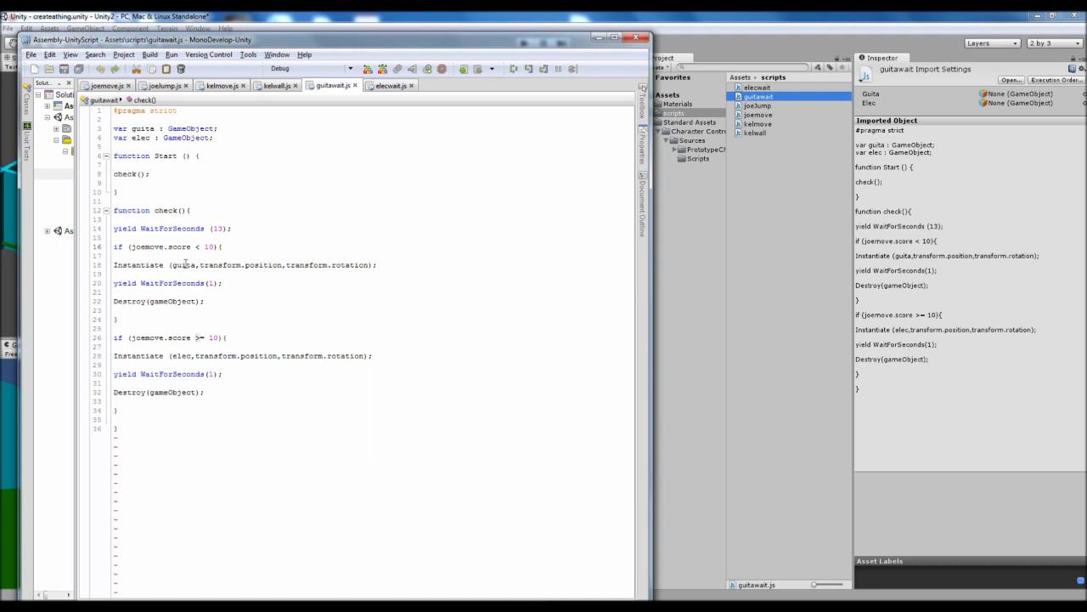
{"action": "double_click", "coordinate": [185, 265]}
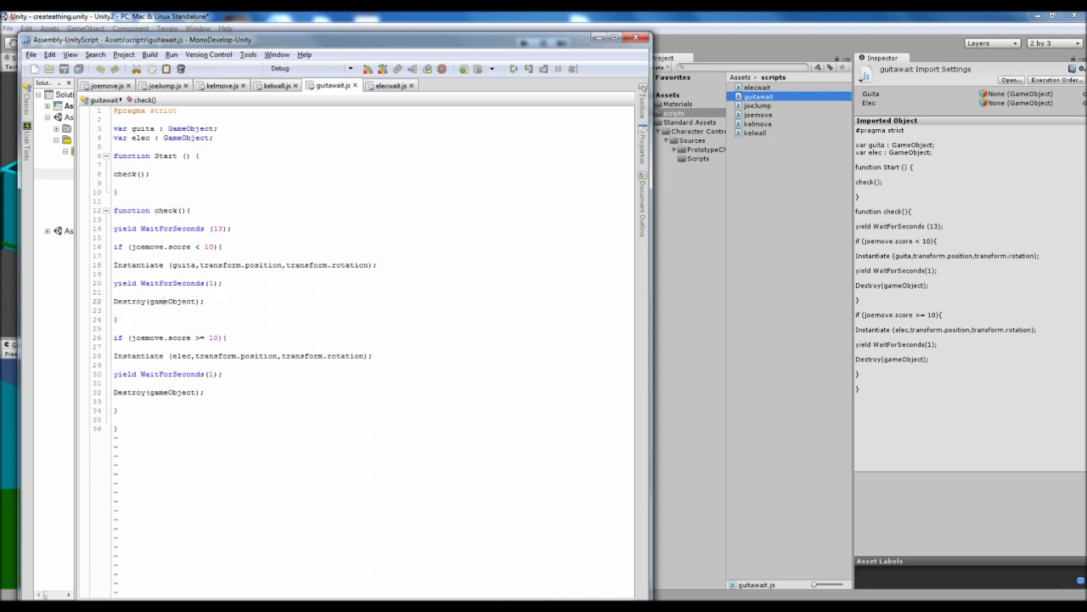
{"action": "double_click", "coordinate": [194, 301]}
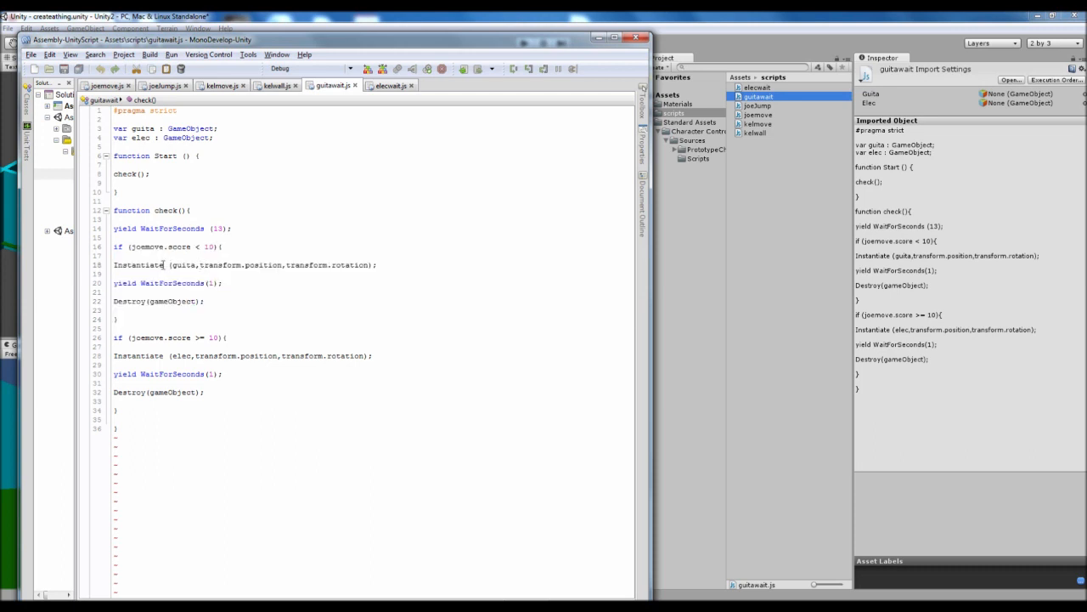
{"action": "double_click", "coordinate": [180, 265]}
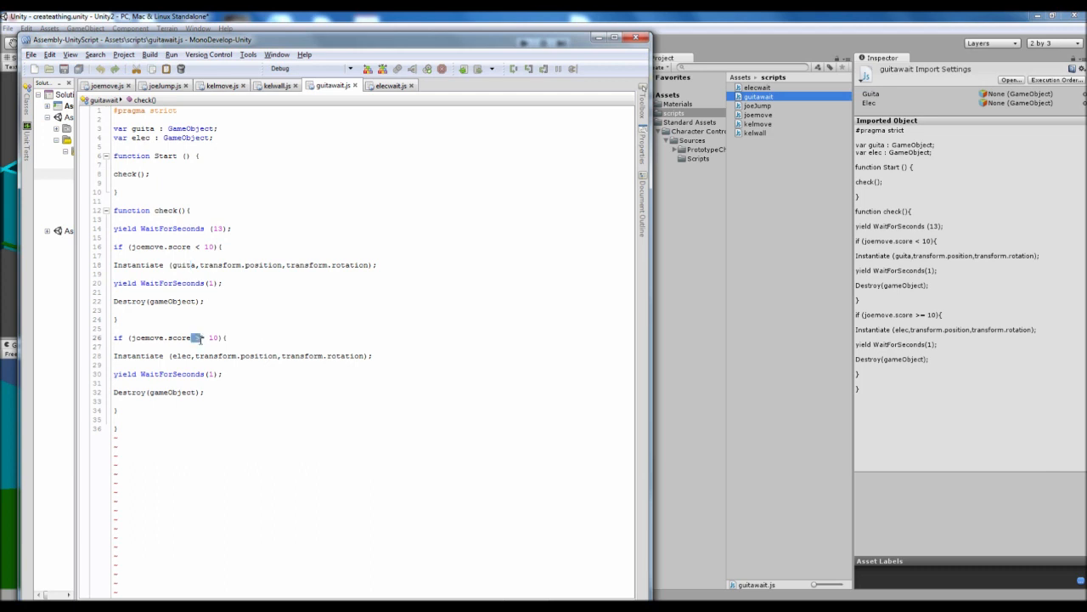
{"action": "double_click", "coordinate": [159, 337]}
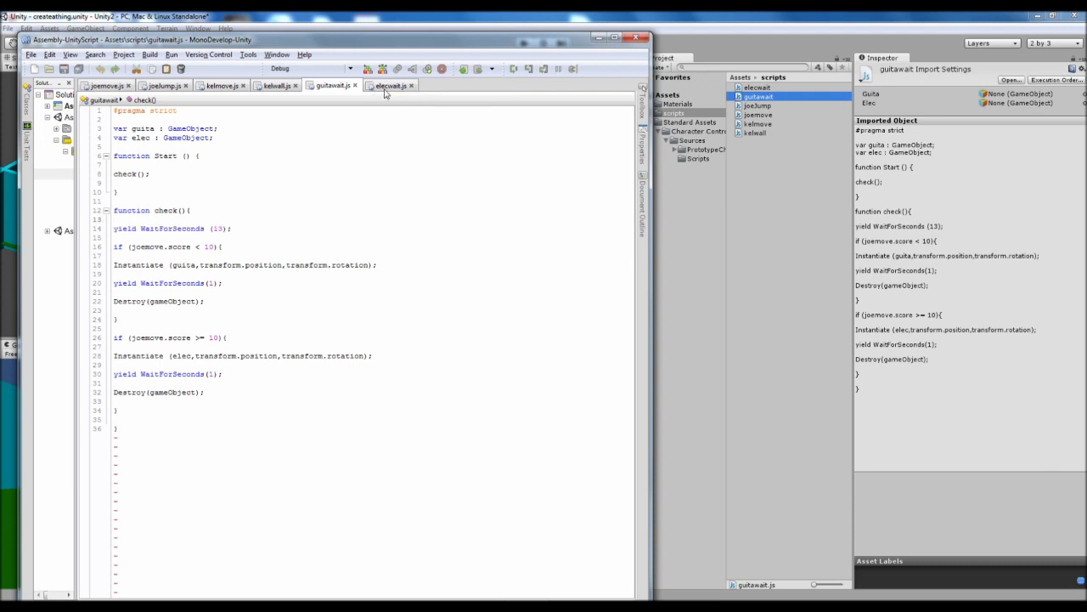
Step: Switch to the elecwait.js script tab
{"action": "left_click", "coordinate": [387, 85]}
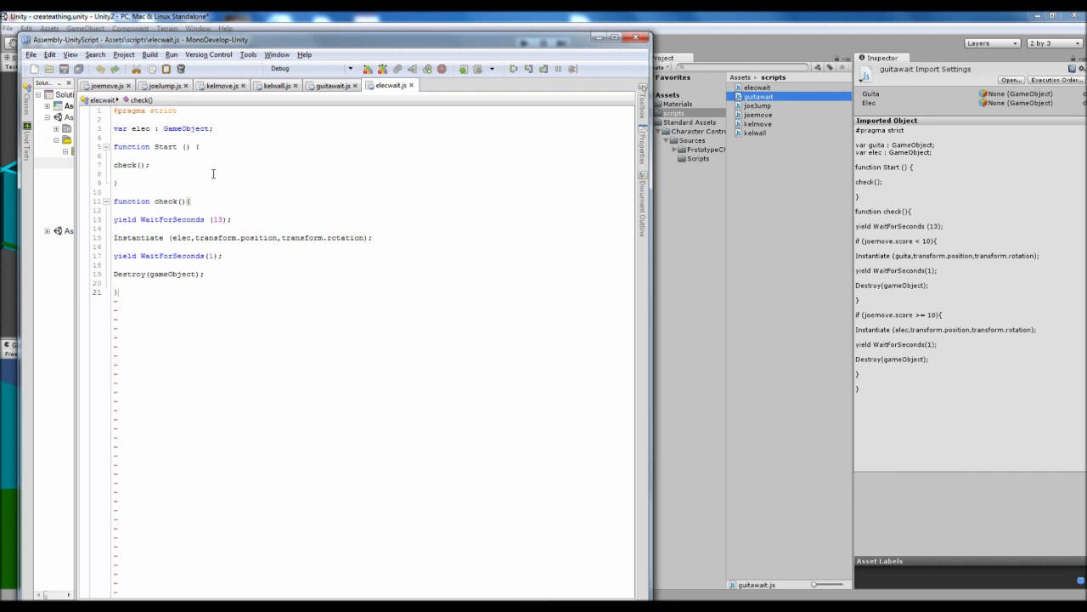
{"action": "left_click", "coordinate": [107, 85]}
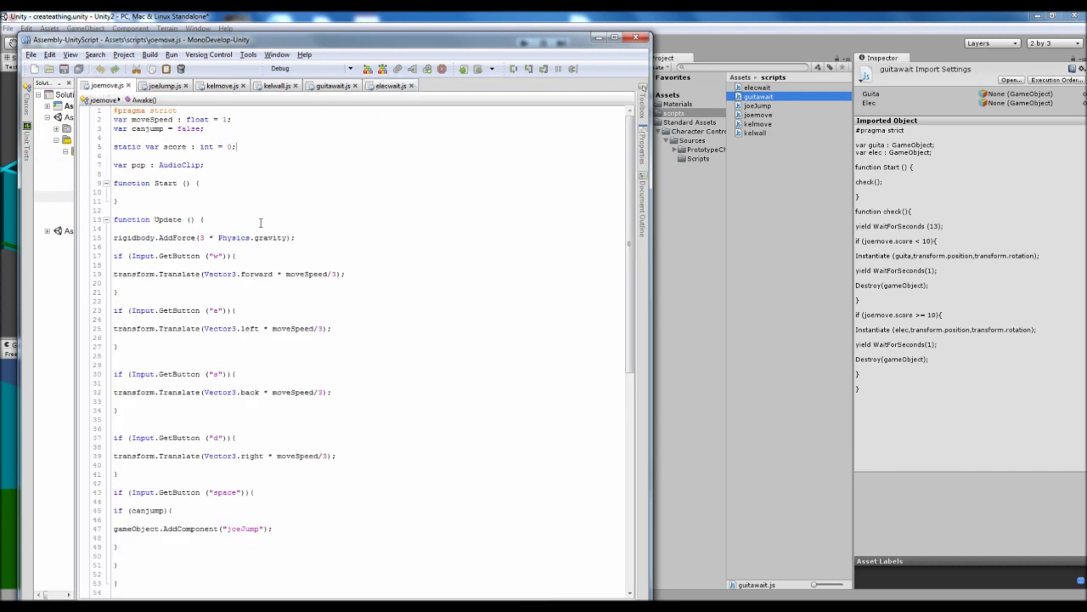
{"action": "left_click", "coordinate": [387, 85]}
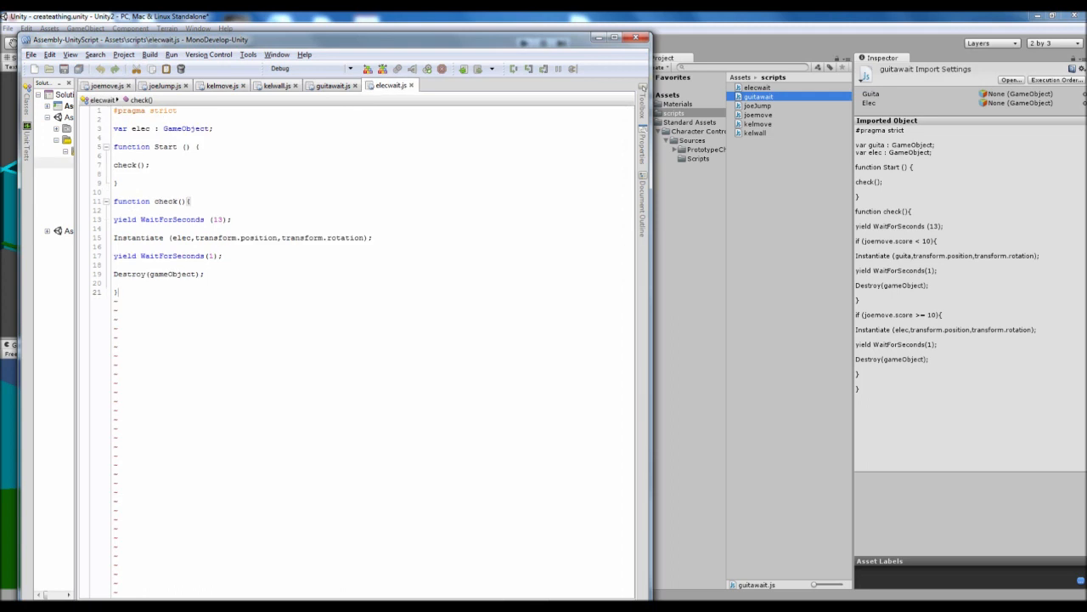
{"action": "double_click", "coordinate": [140, 129]}
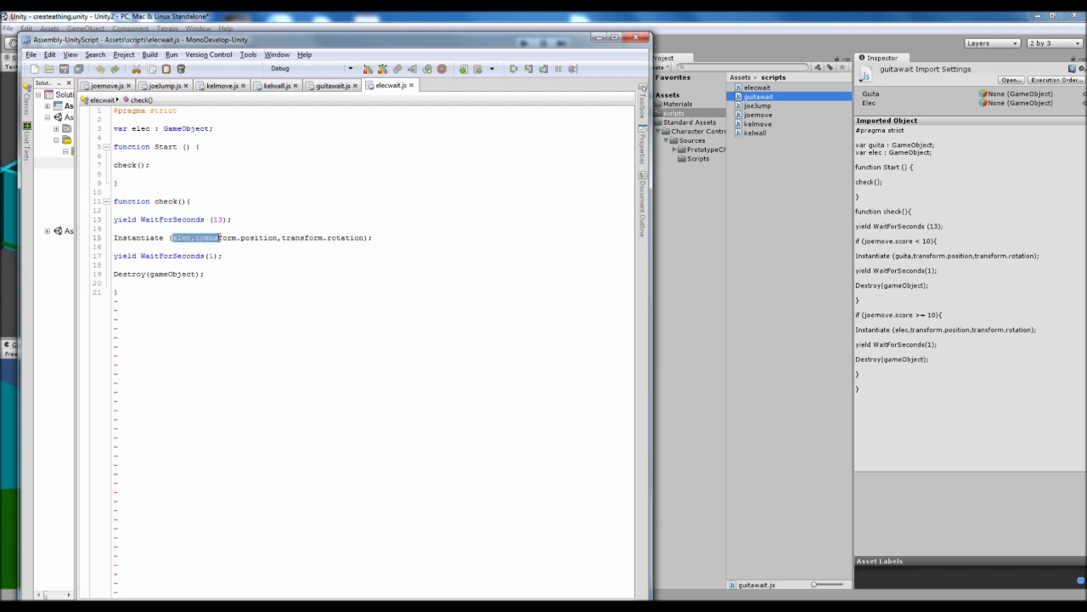
{"action": "left_click", "coordinate": [223, 255]}
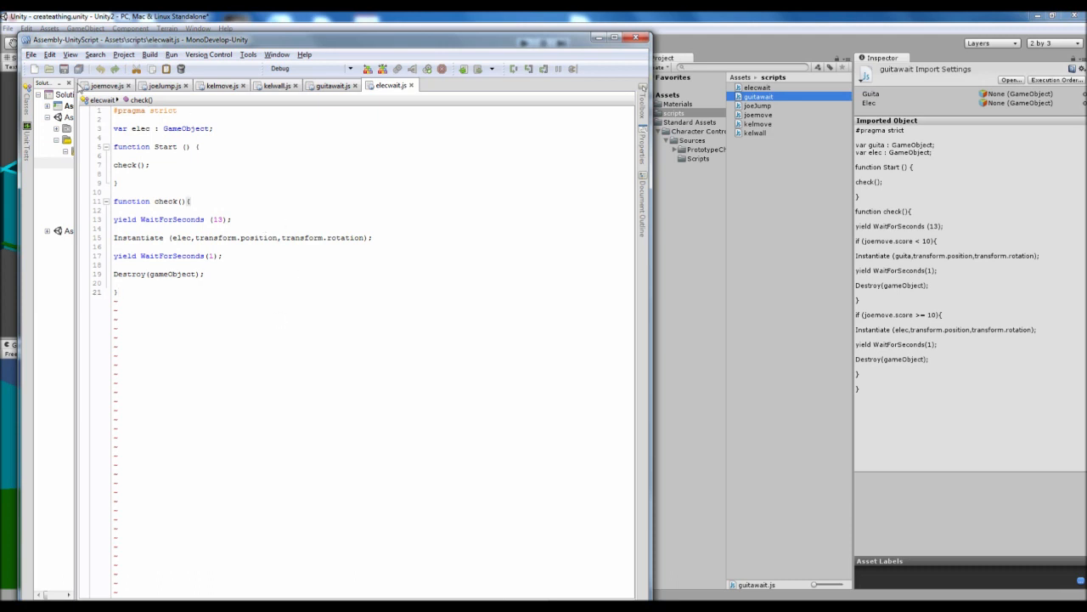
{"action": "mouse_move", "coordinate": [281, 20]}
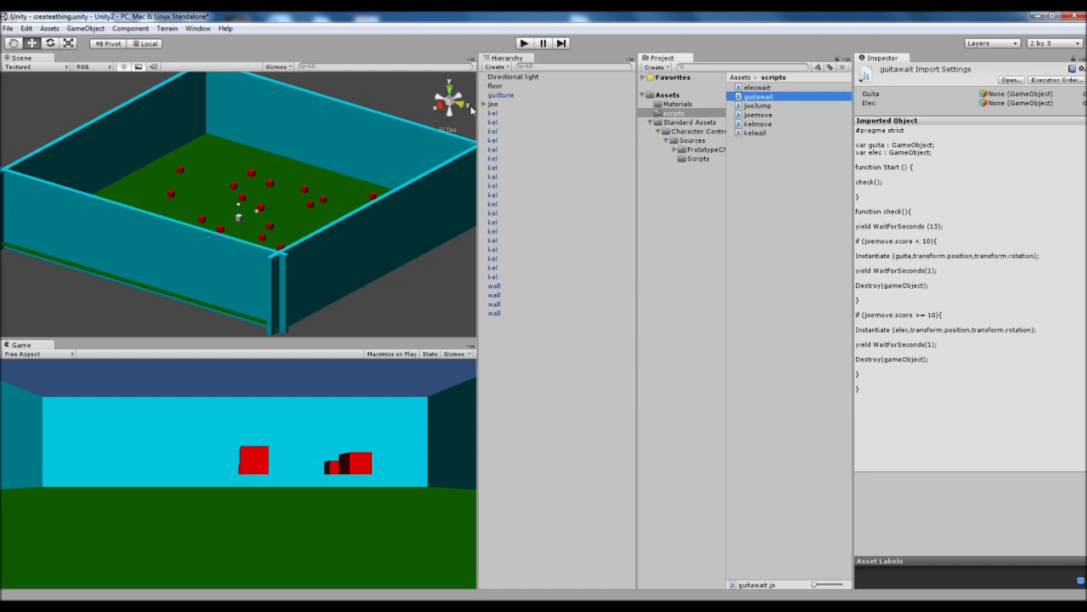
Step: Select the guitar tune object to adjust its Audio Source Min Distance, then clear the selection
{"action": "left_click", "coordinate": [503, 96]}
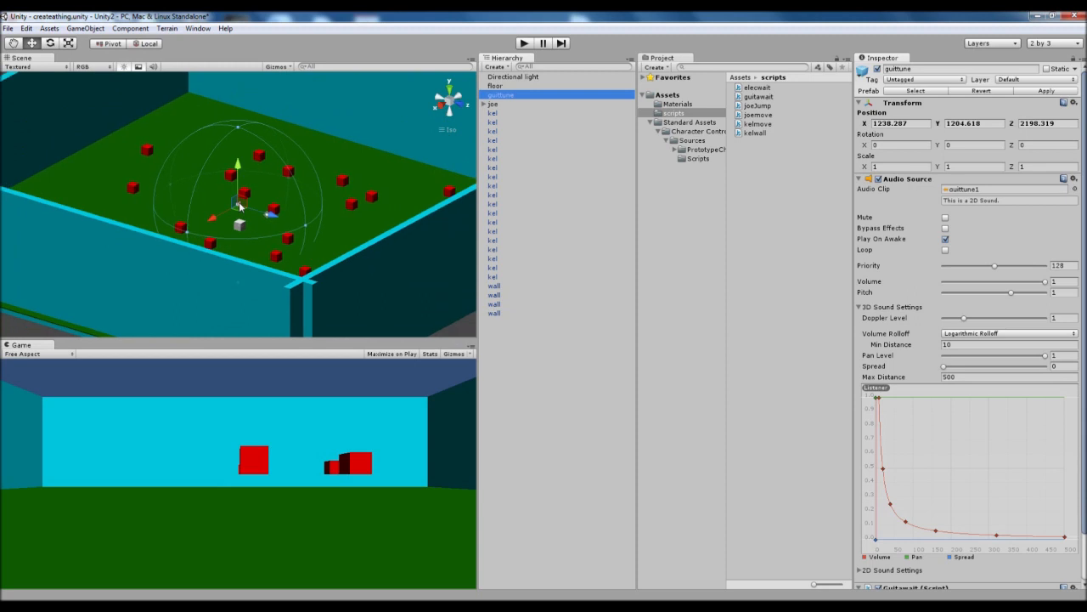
{"action": "mouse_move", "coordinate": [313, 224]}
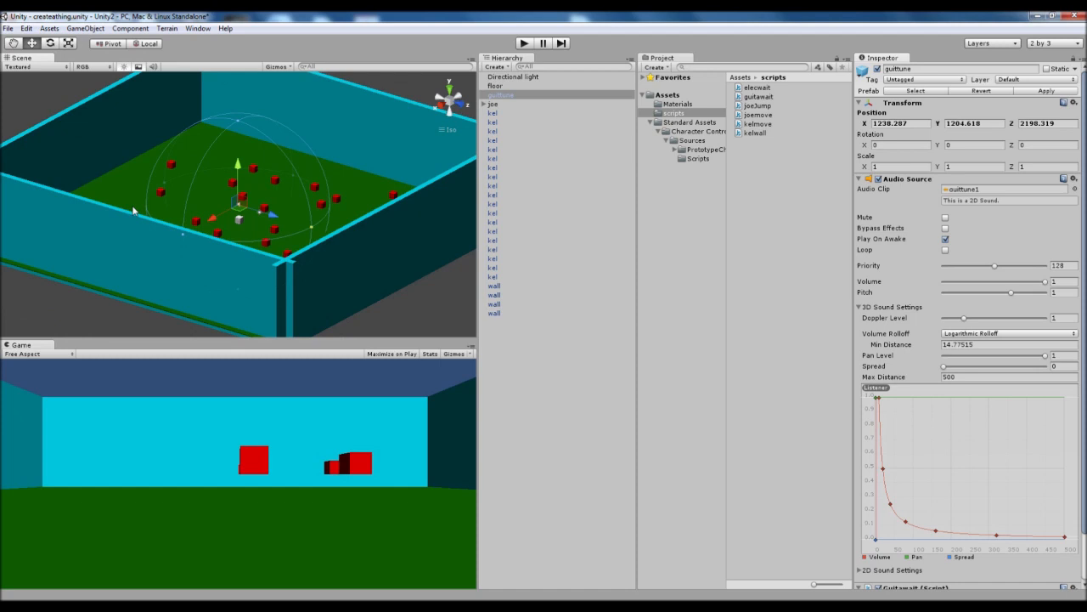
{"action": "mouse_move", "coordinate": [313, 229]}
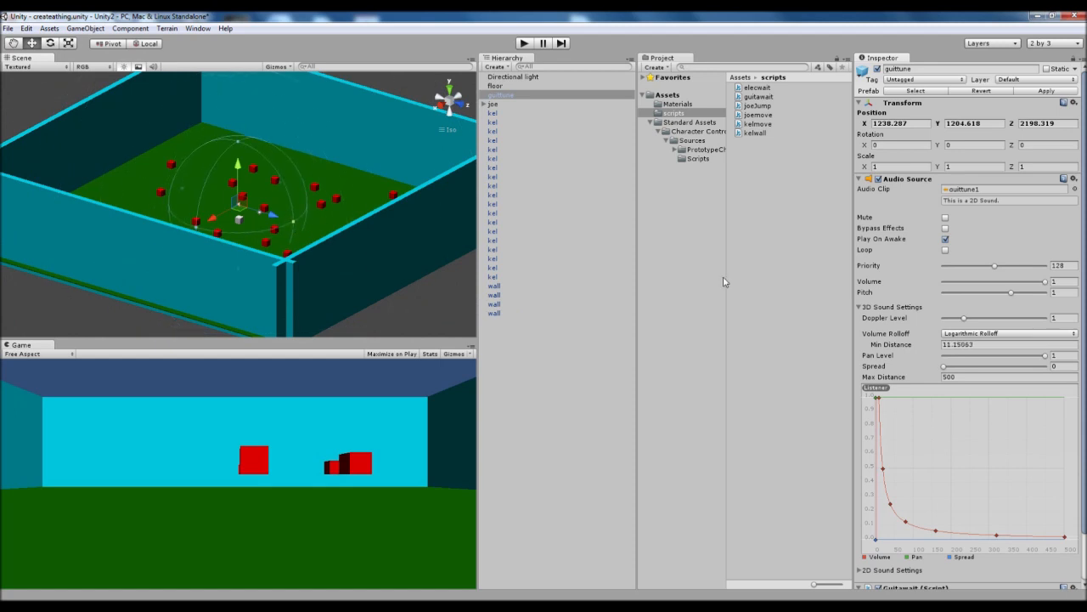
{"action": "left_click", "coordinate": [1006, 333]}
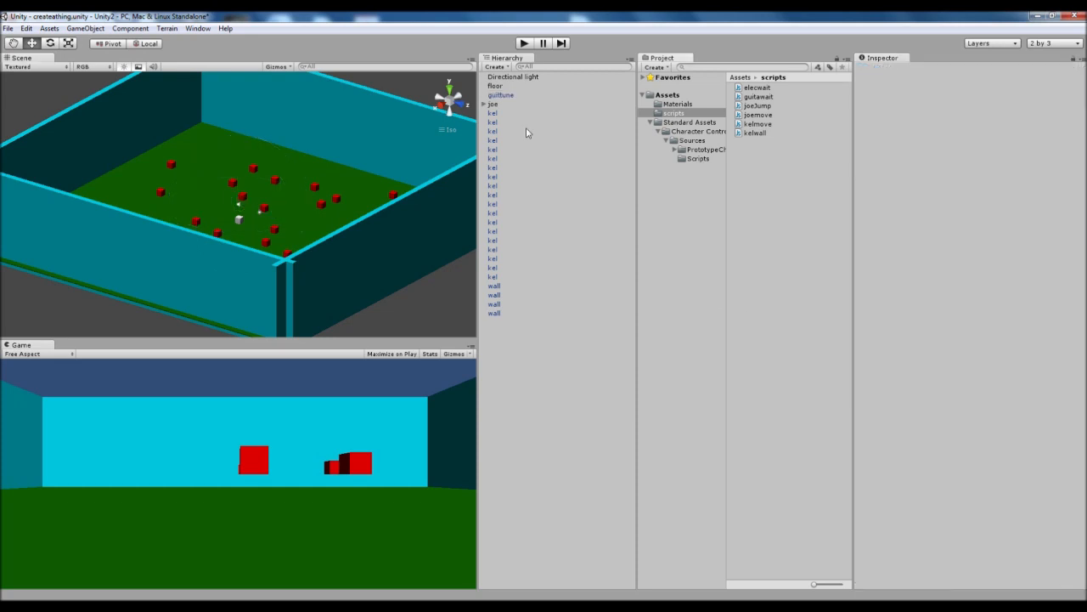
{"action": "mouse_move", "coordinate": [292, 194]}
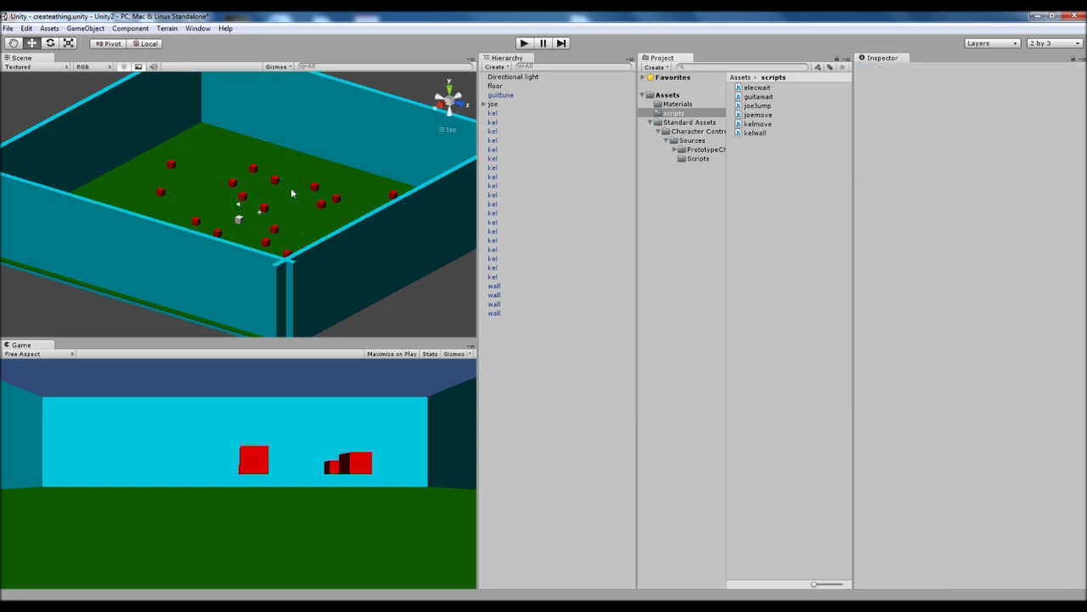
{"action": "left_click", "coordinate": [501, 96]}
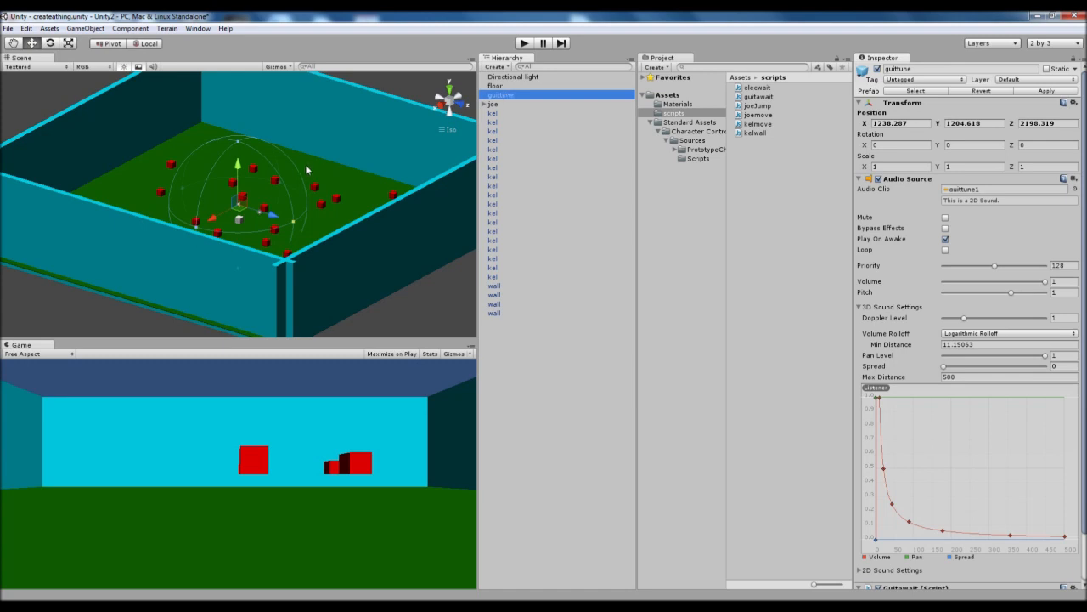
{"action": "mouse_move", "coordinate": [273, 186]}
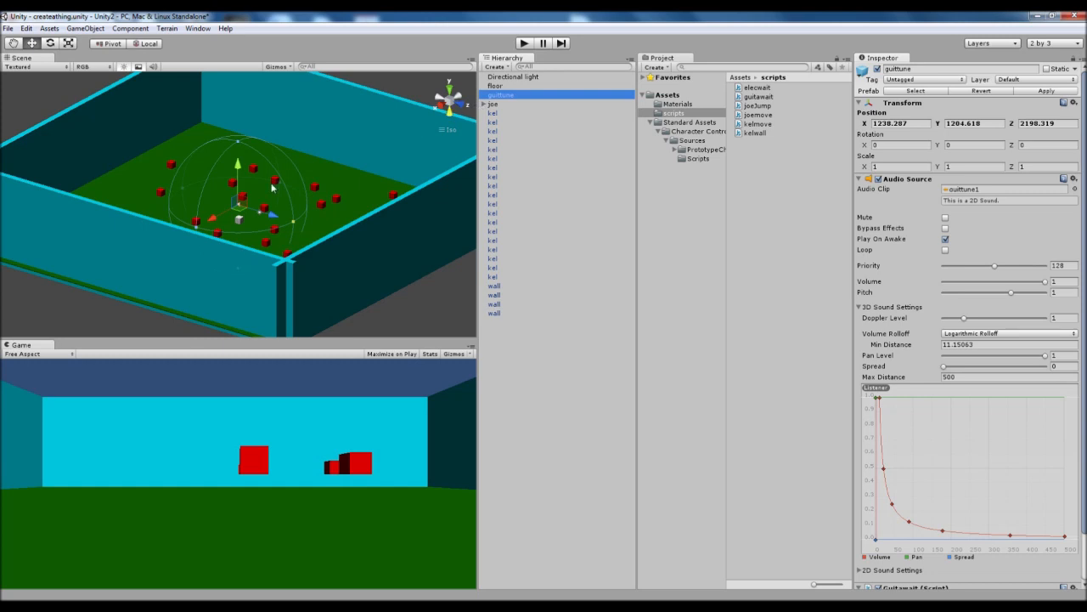
{"action": "mouse_move", "coordinate": [405, 158]}
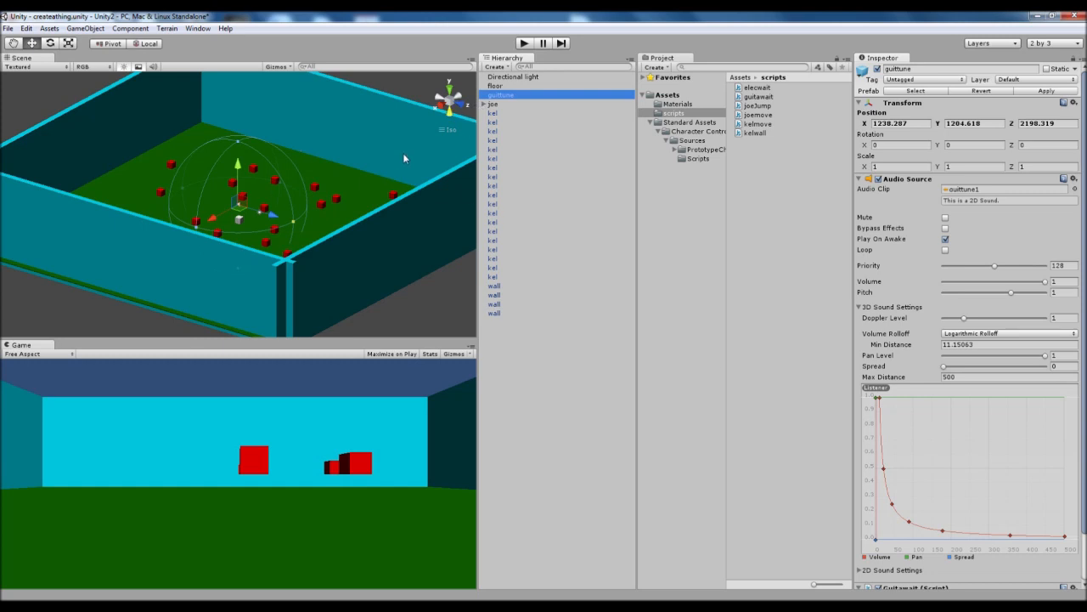
{"action": "mouse_move", "coordinate": [401, 159]}
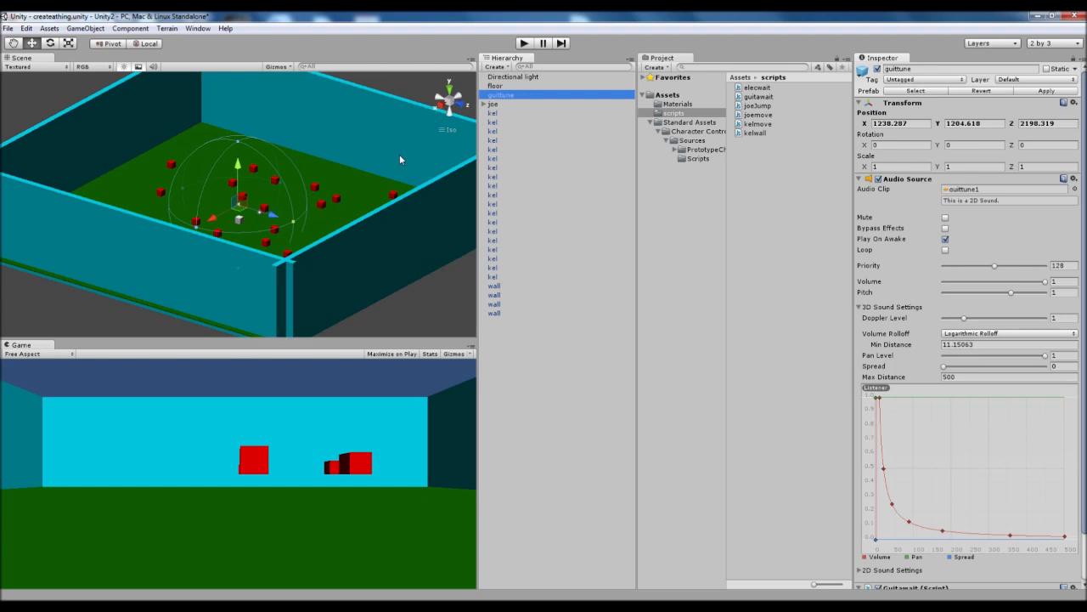
{"action": "mouse_move", "coordinate": [313, 202]}
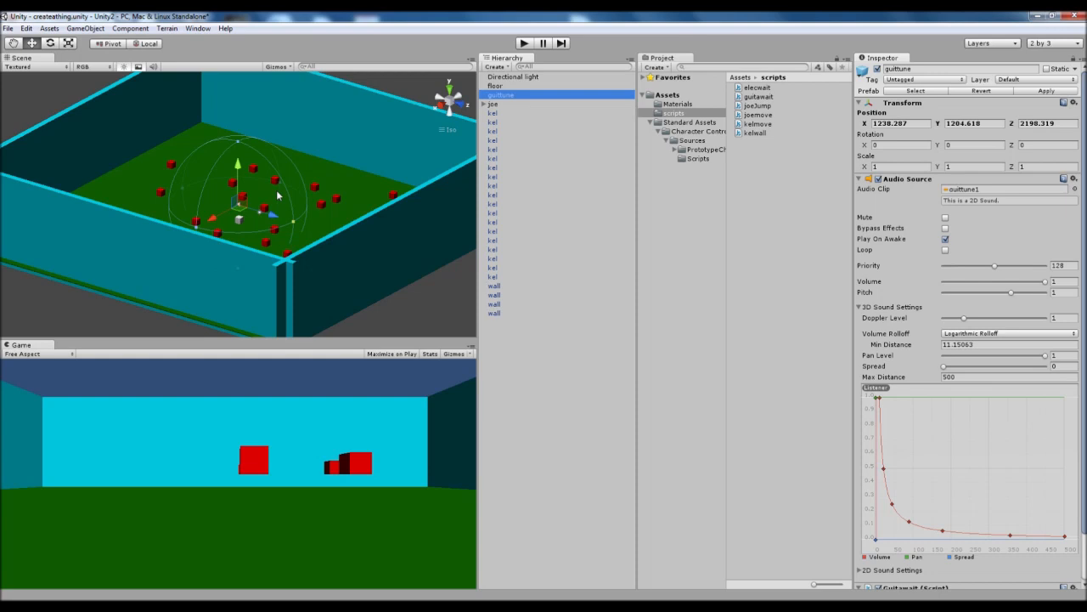
{"action": "mouse_move", "coordinate": [357, 157]}
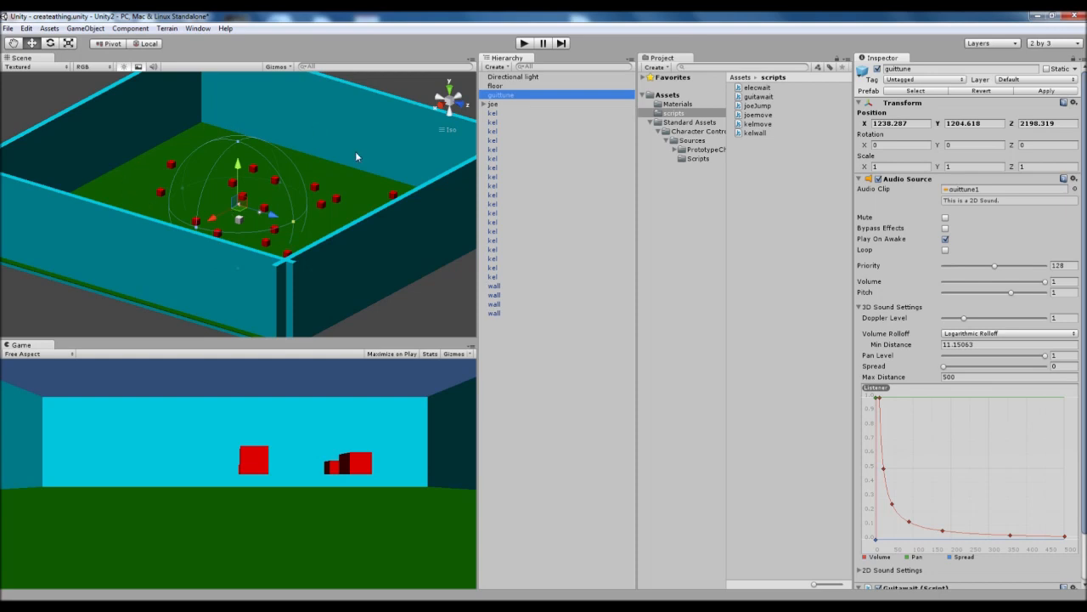
{"action": "mouse_move", "coordinate": [258, 287]}
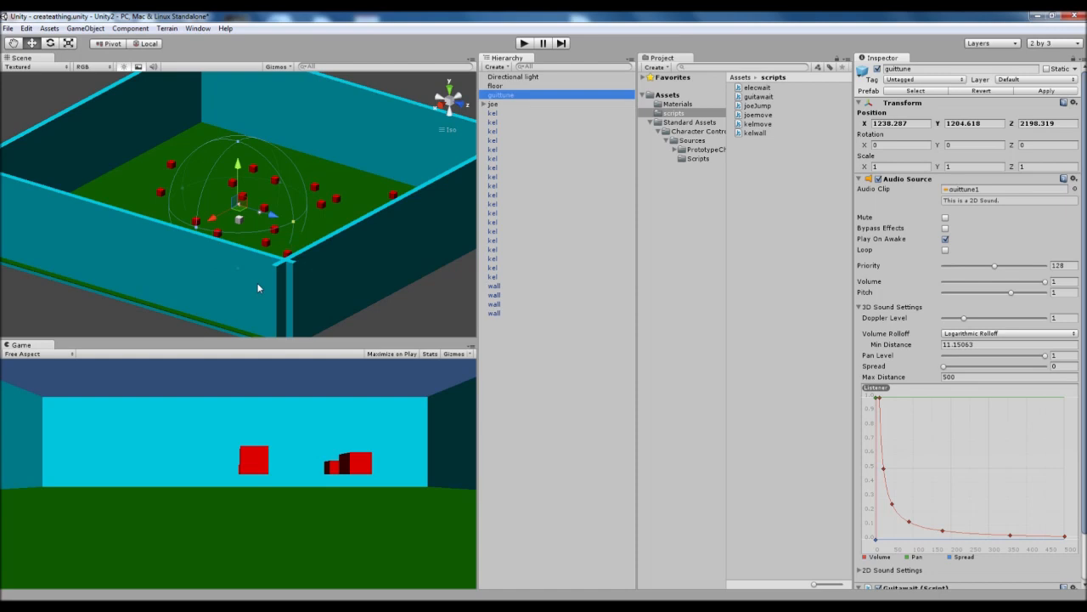
{"action": "mouse_move", "coordinate": [581, 136]}
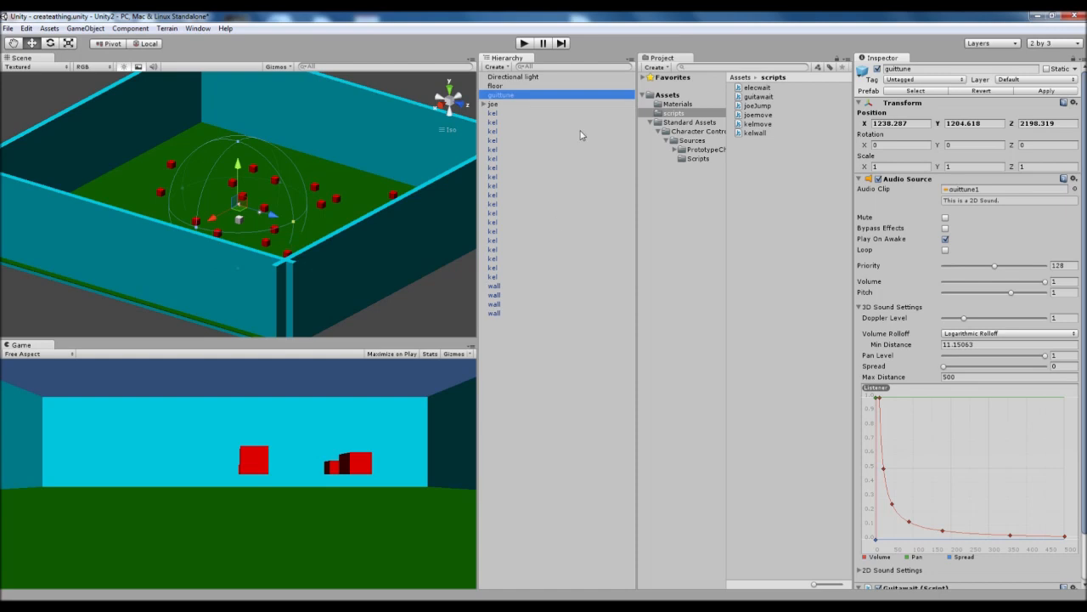